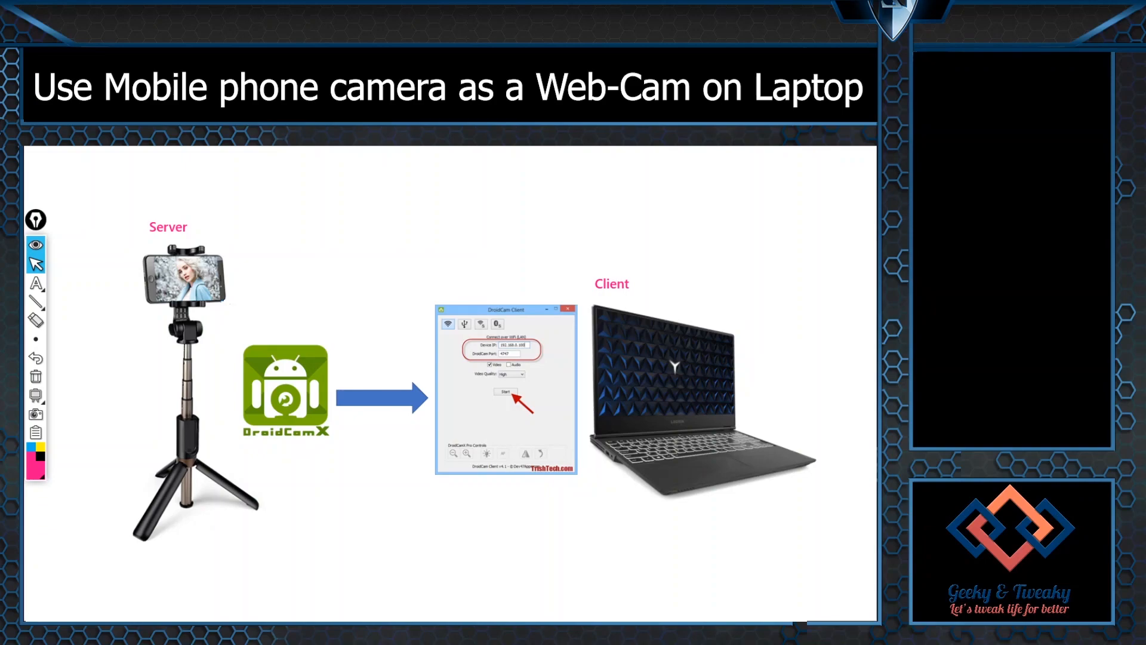
# Advance past the DroidCam phone-as-server, laptop-as-client overview slide to the installation section.
pyautogui.click(505, 392)
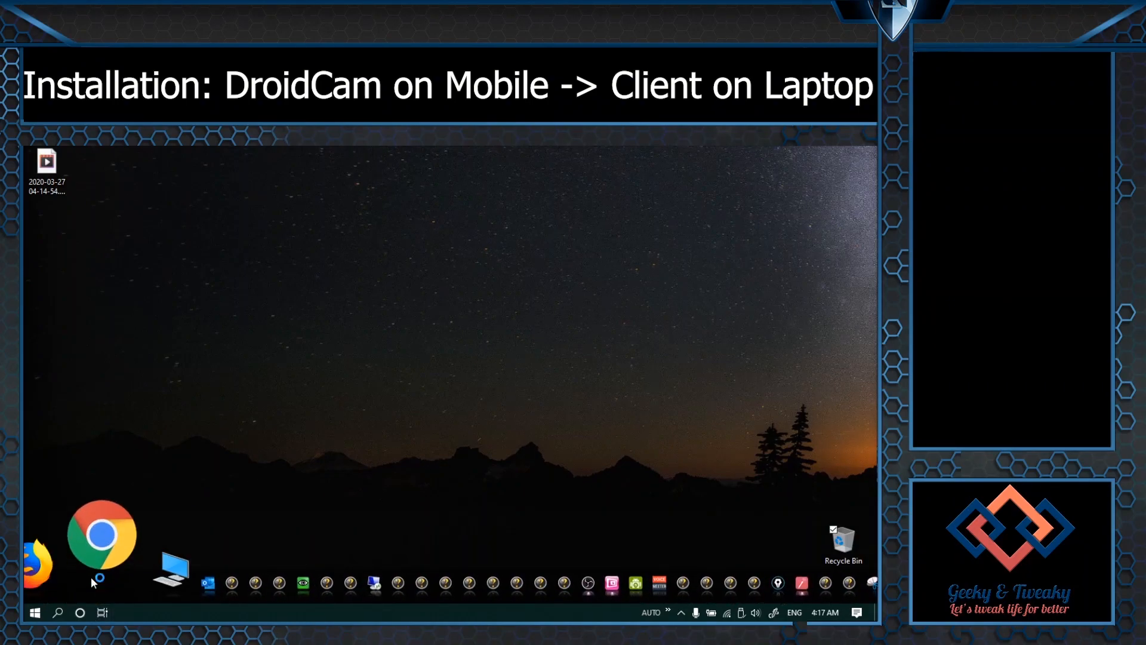
# Open play.google.com in Chrome and search the store for droidcam.
pyautogui.click(102, 538)
pyautogui.write('pl')
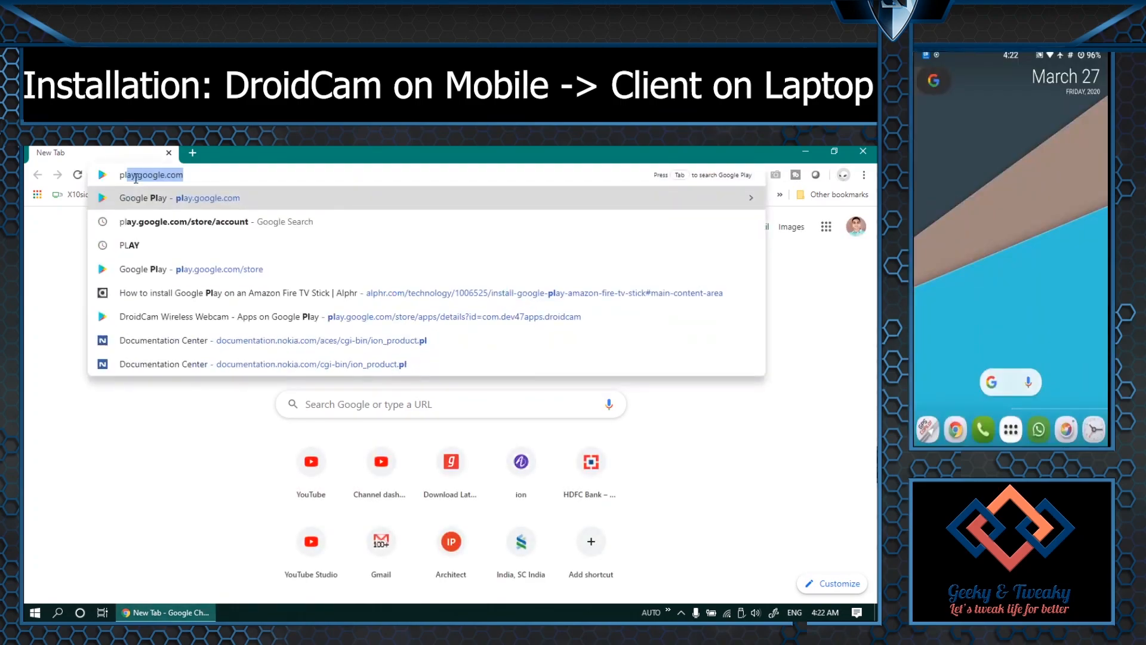
pyautogui.click(191, 269)
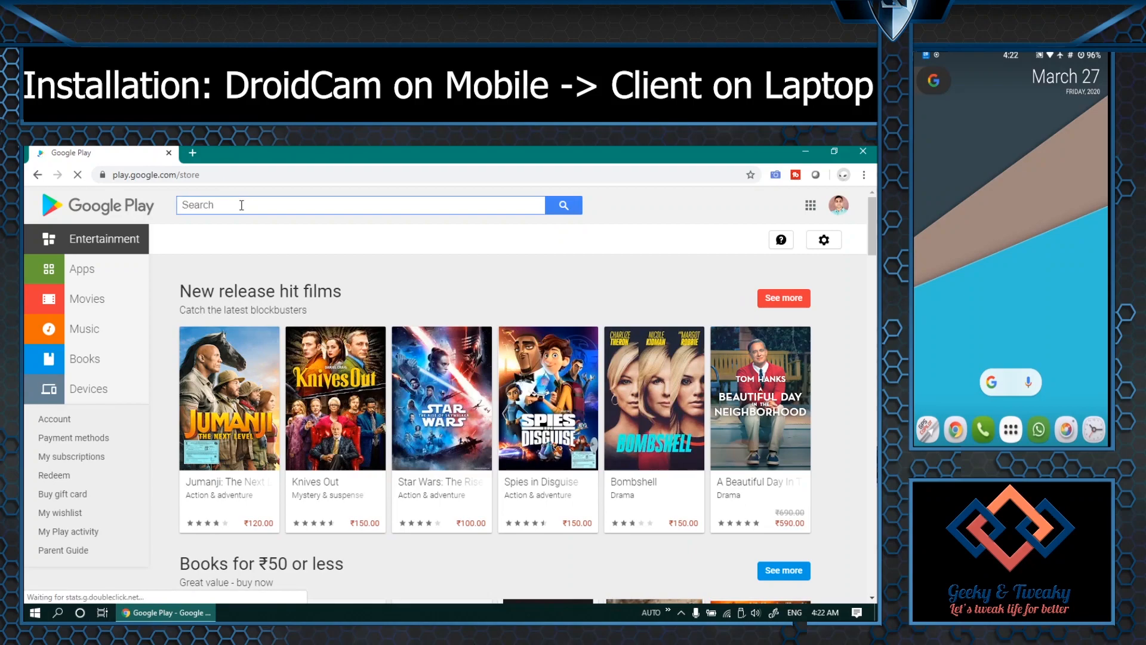
pyautogui.write('droidcam')
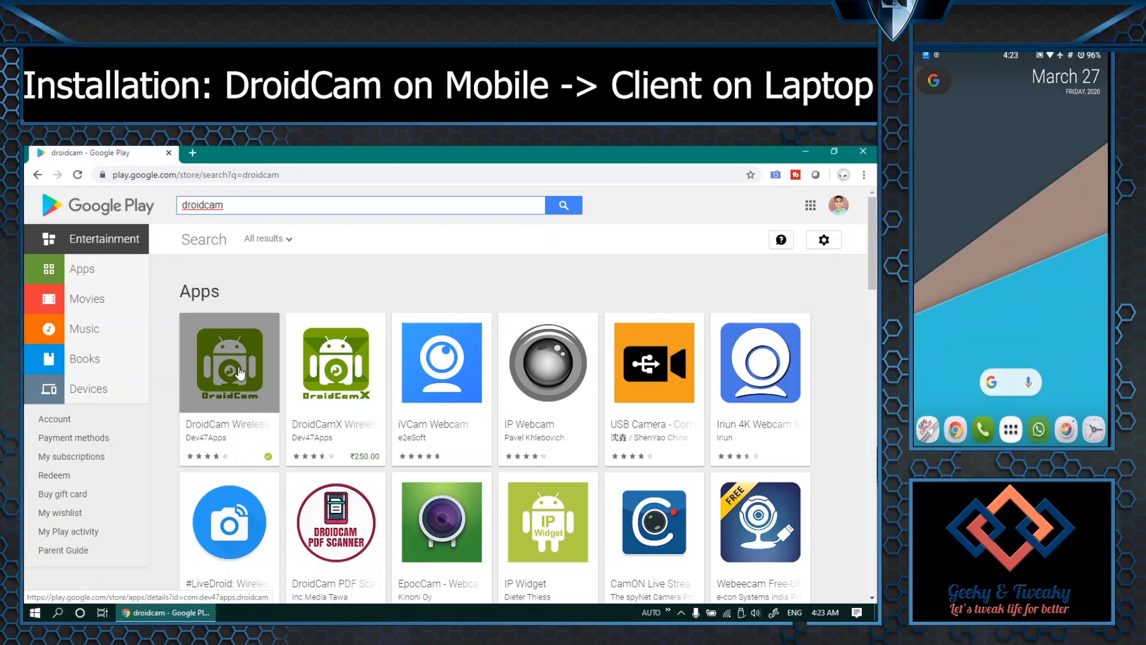
pyautogui.moveTo(302, 360)
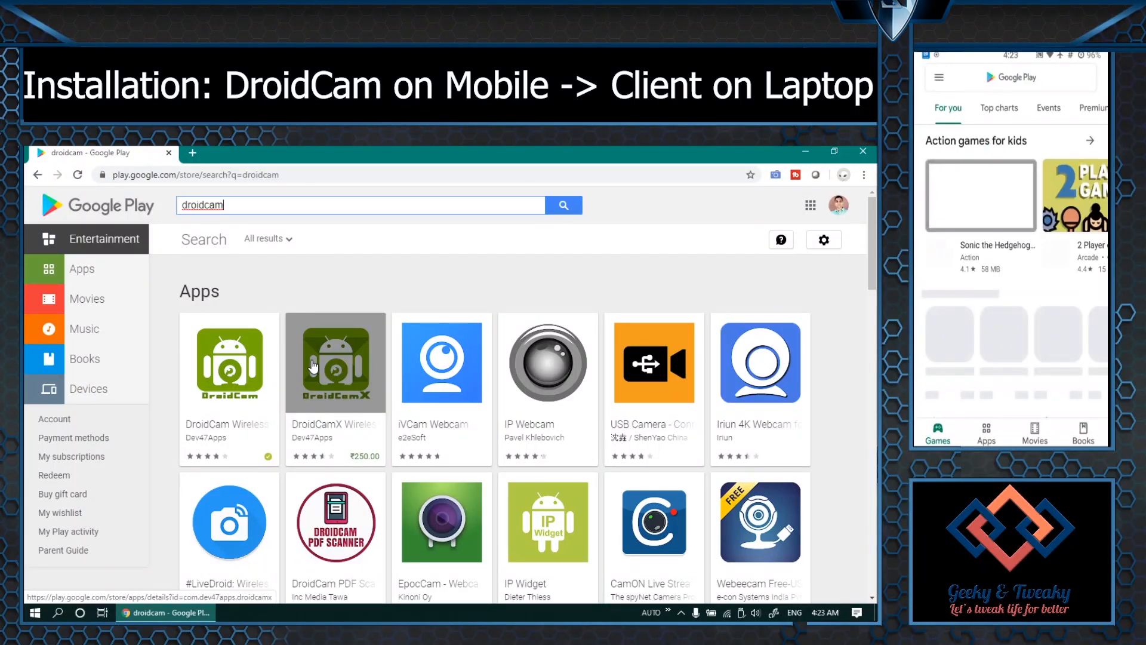
# Find DroidCam Wireless Webcam in the phone's Play Store and install it.
pyautogui.click(1013, 77)
pyautogui.write('droidcam')
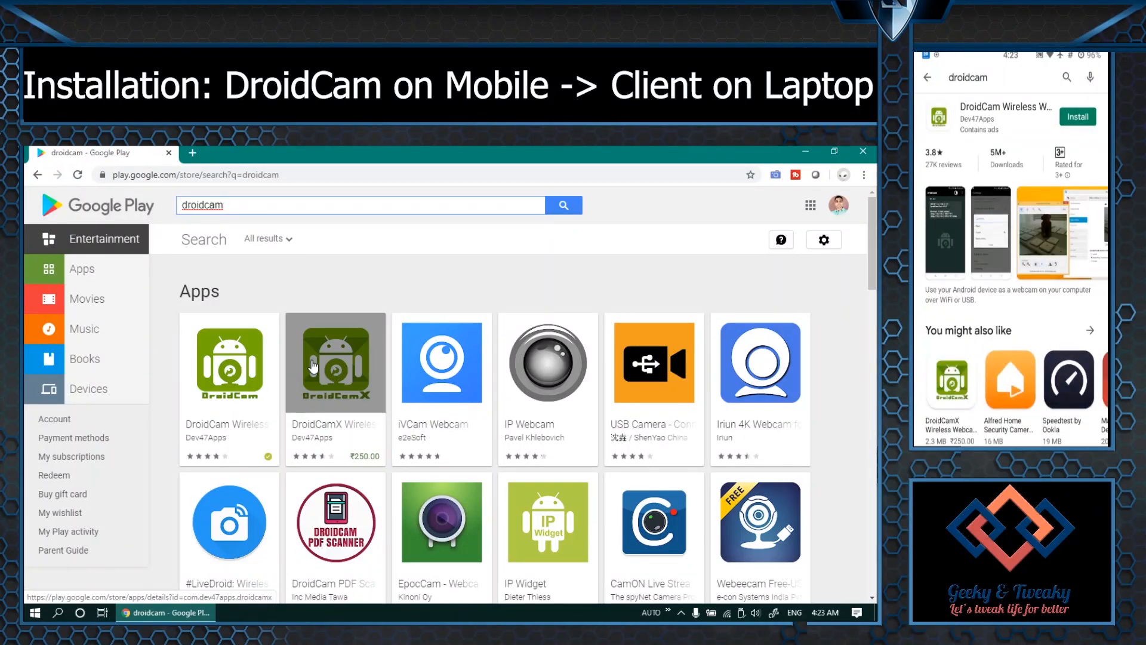
pyautogui.click(1077, 117)
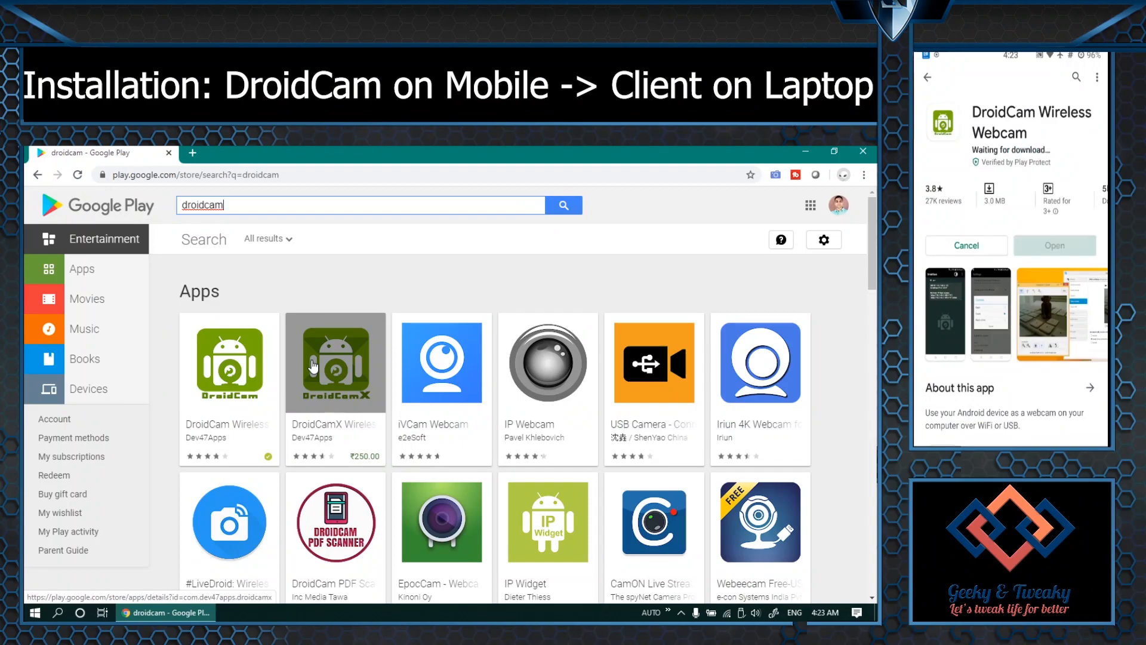
pyautogui.scroll(-3)
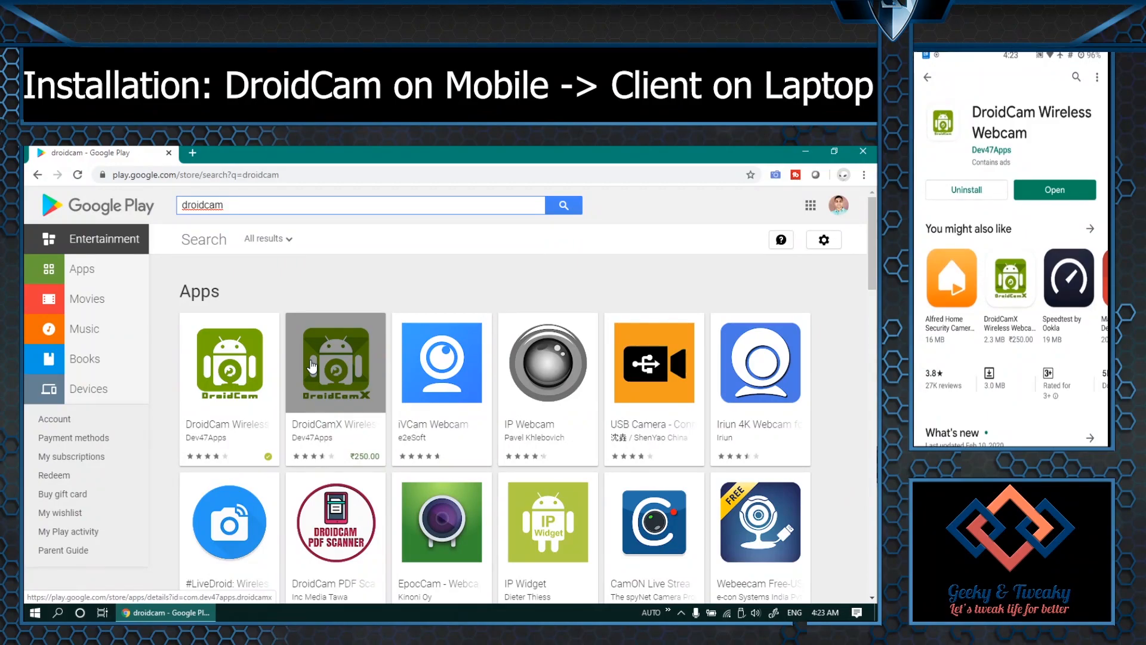
# Open DroidCam, skip the help pages, and allow camera and audio permissions.
pyautogui.click(1054, 190)
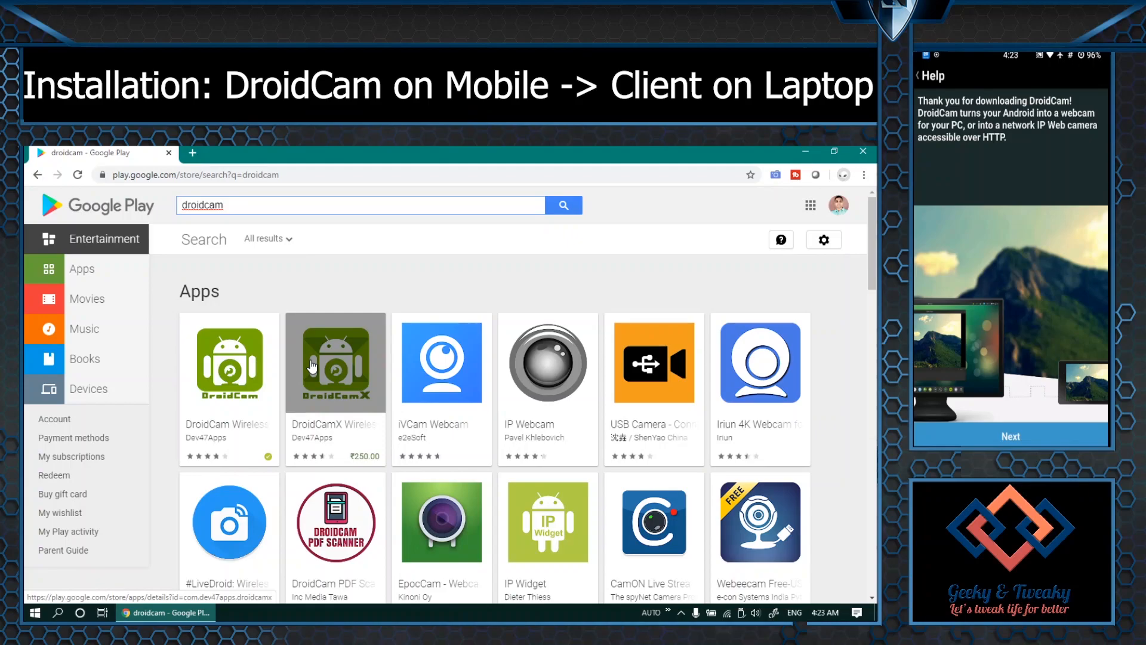
pyautogui.click(1011, 436)
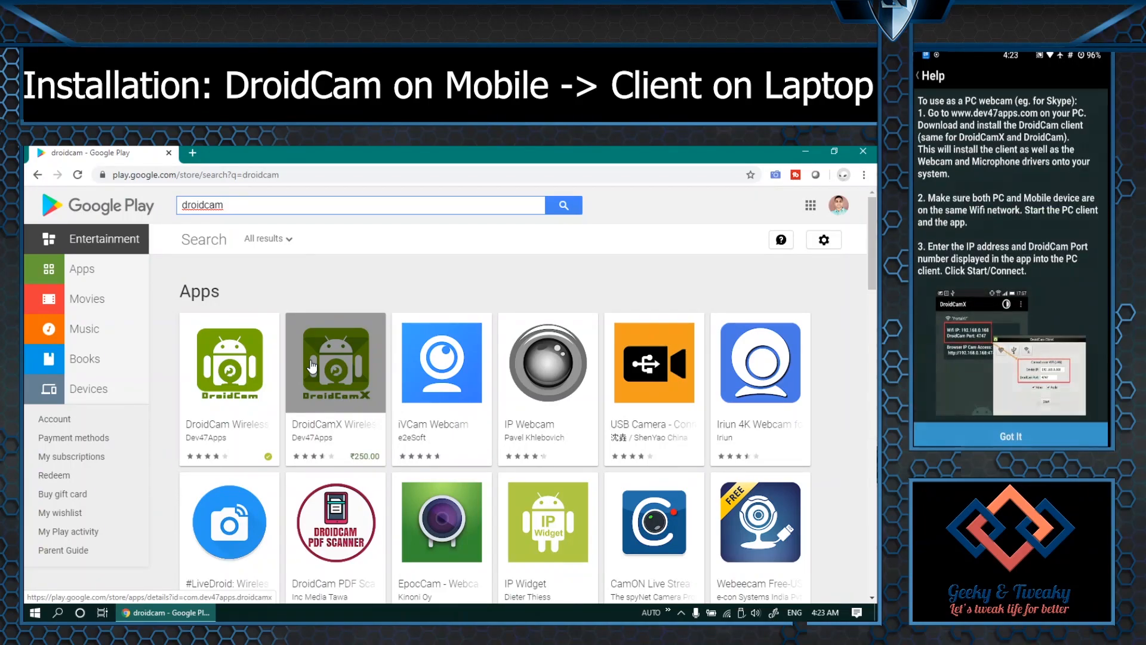
pyautogui.click(1009, 436)
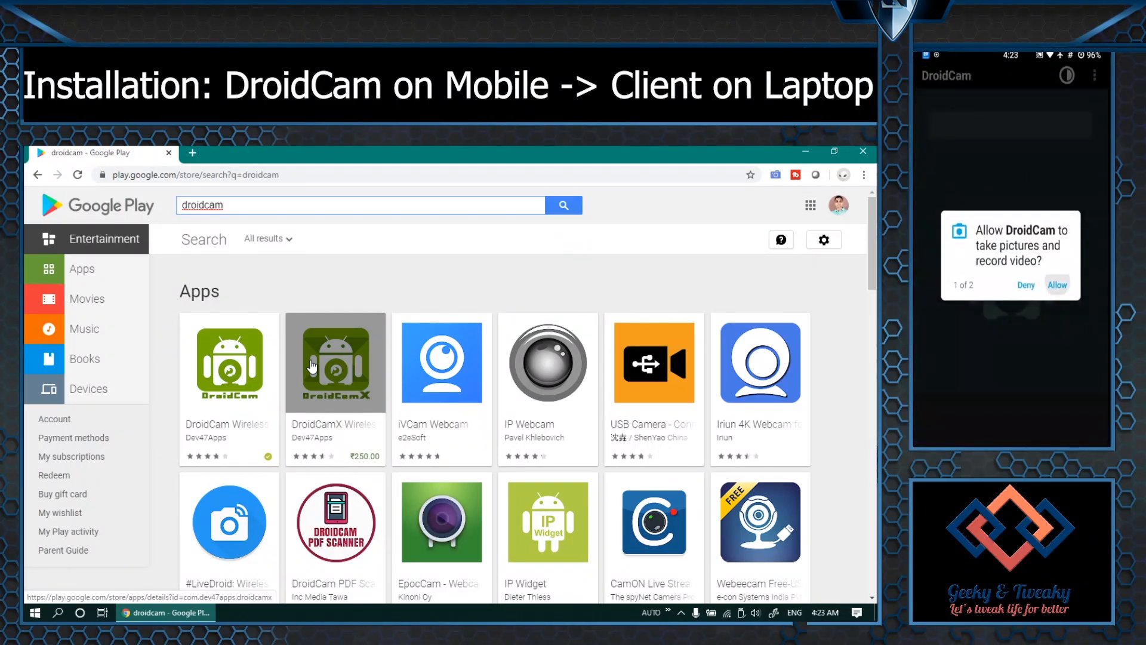
pyautogui.click(1056, 284)
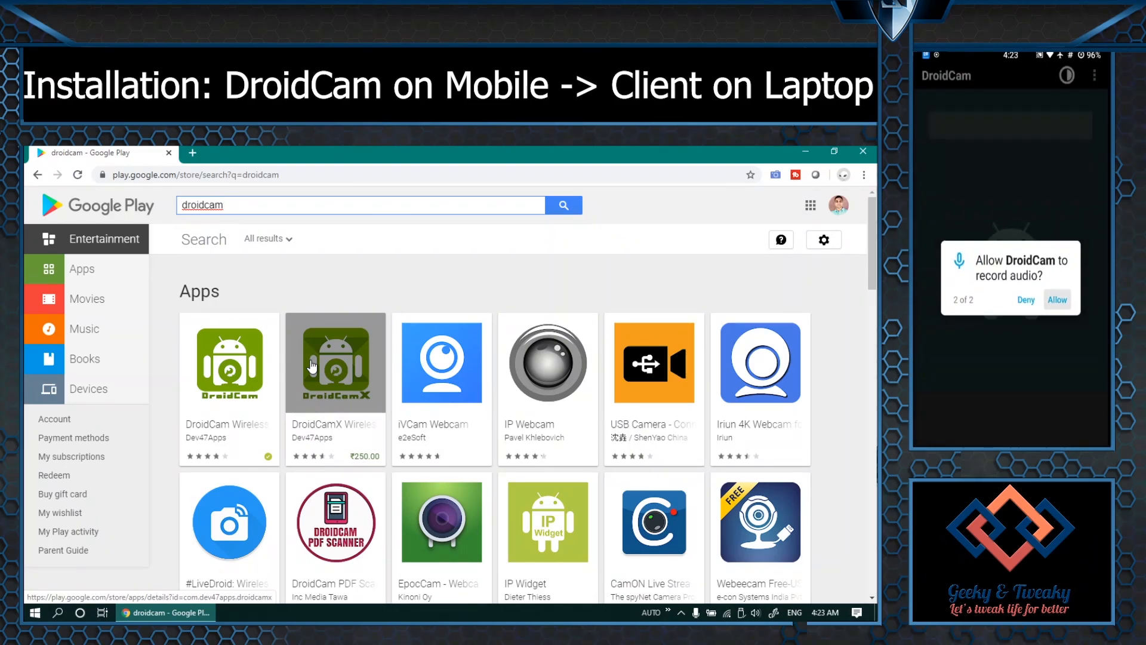
pyautogui.click(1057, 299)
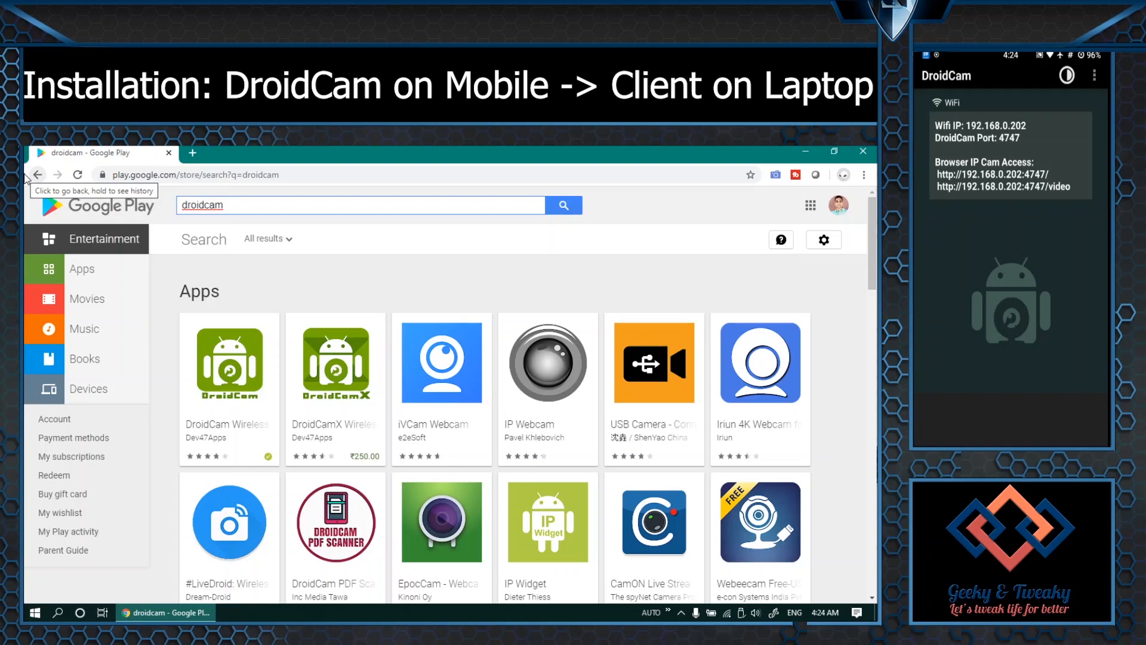
pyautogui.moveTo(43, 198)
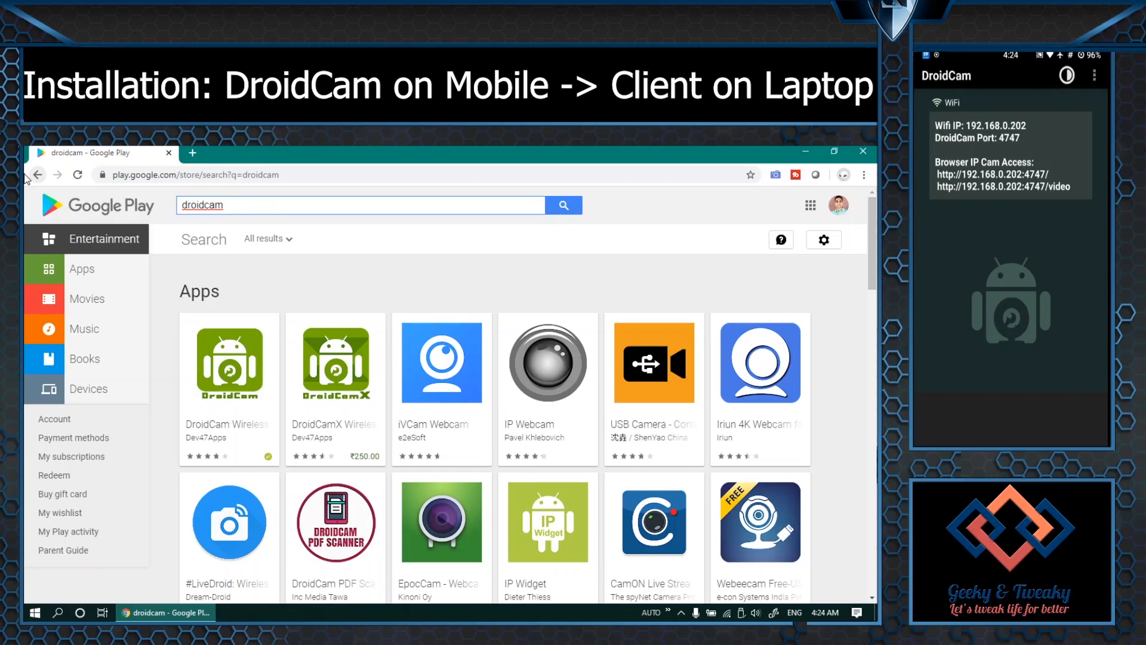
# Open the DroidCam Wireless Webcam listing and scroll down to Additional Information.
pyautogui.click(229, 361)
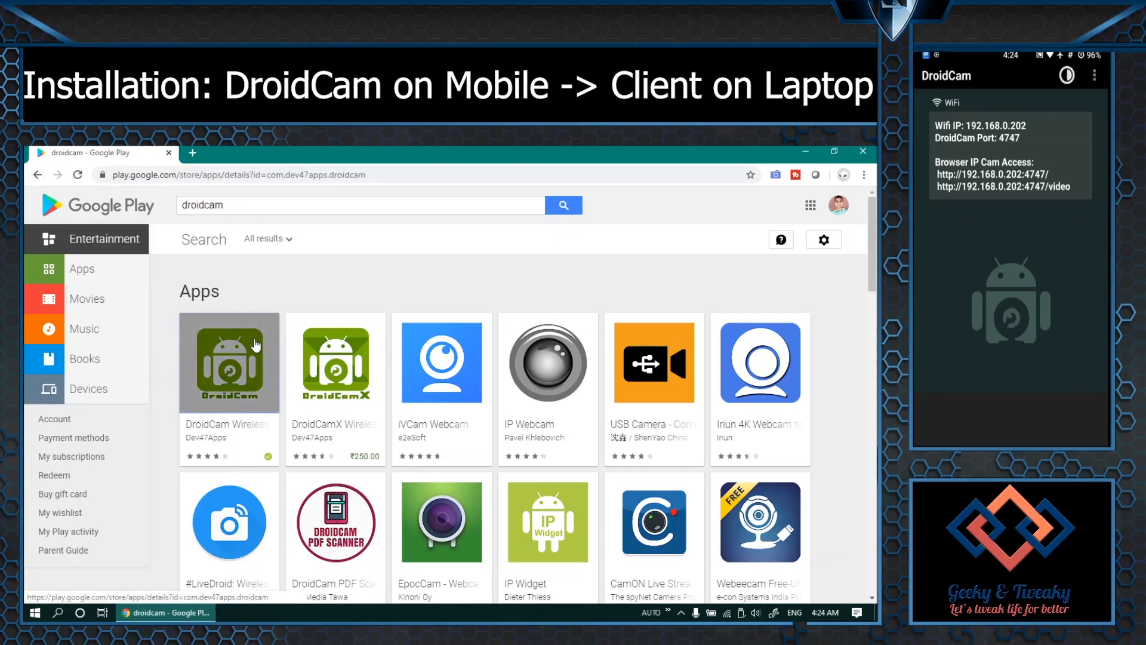
pyautogui.click(228, 362)
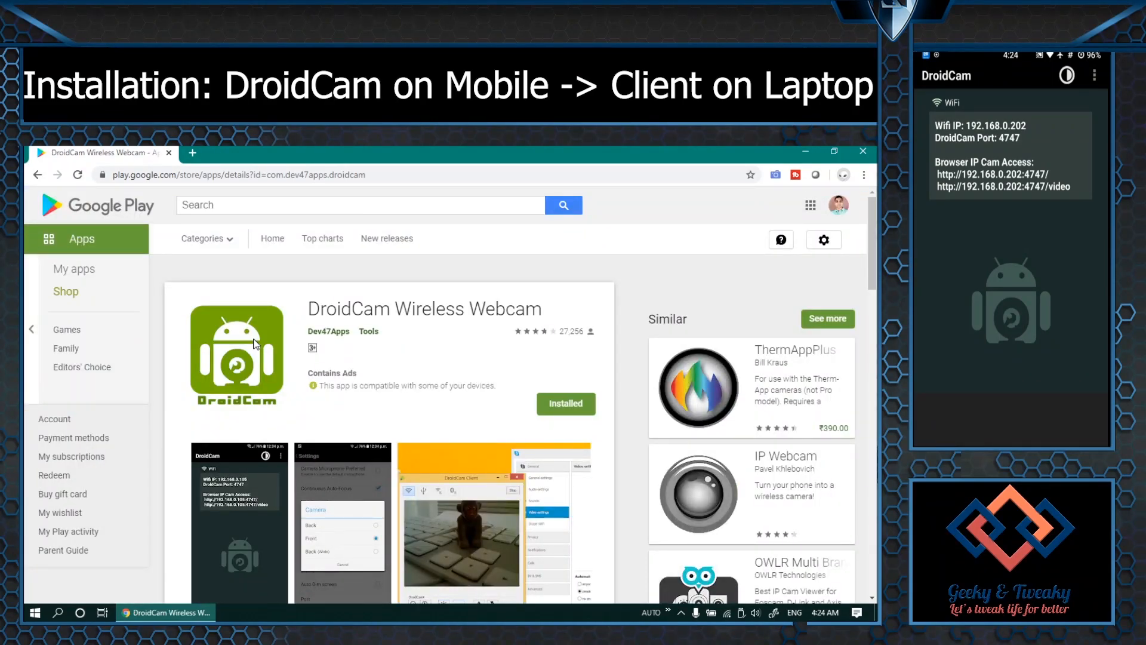
pyautogui.scroll(-3)
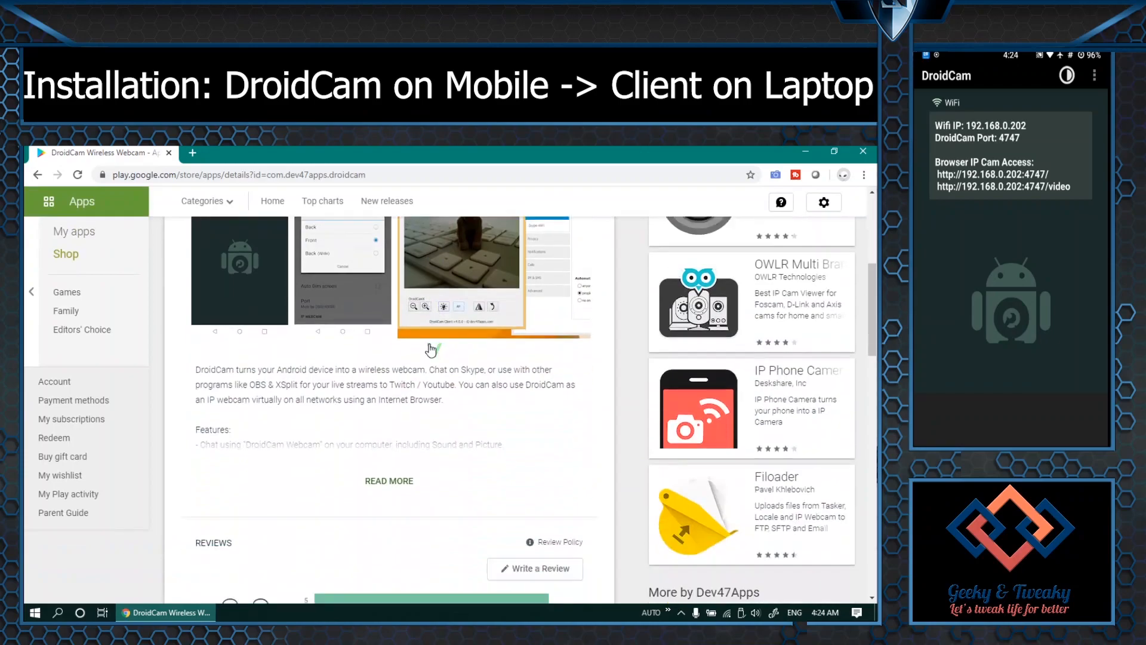
pyautogui.scroll(-3)
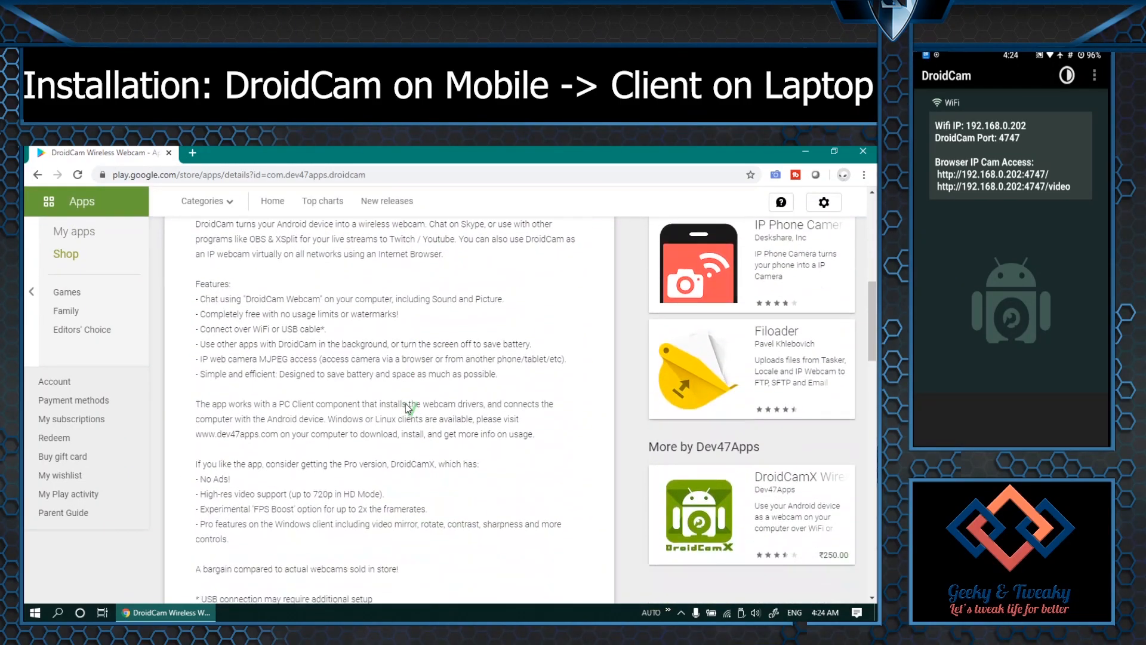
pyautogui.scroll(-3)
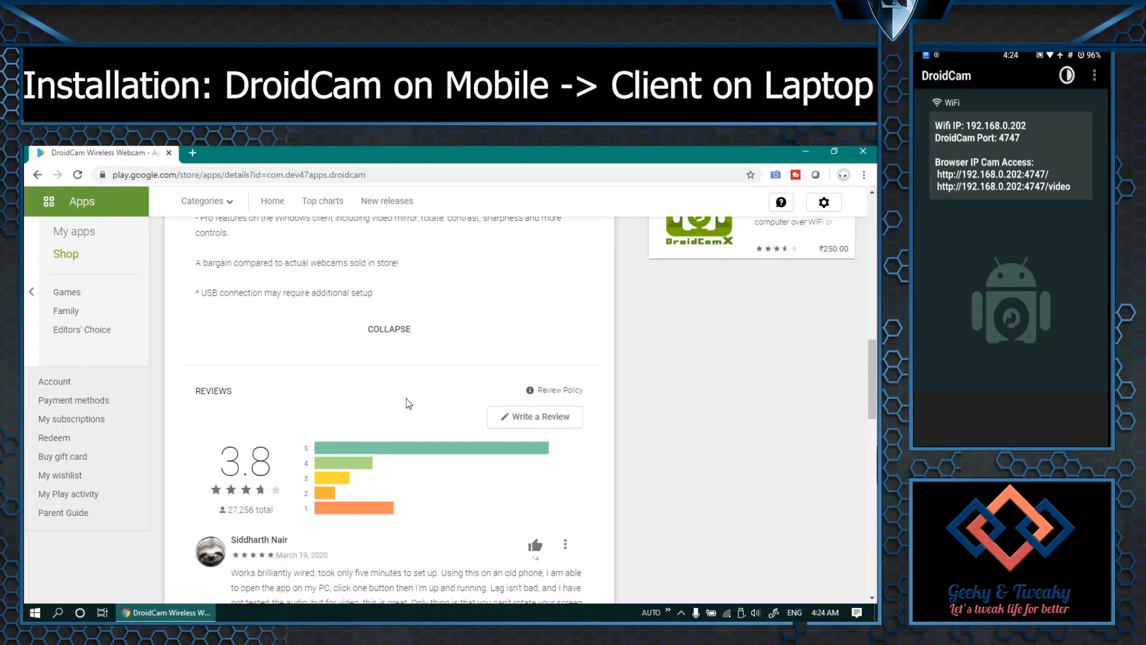
pyautogui.scroll(-3)
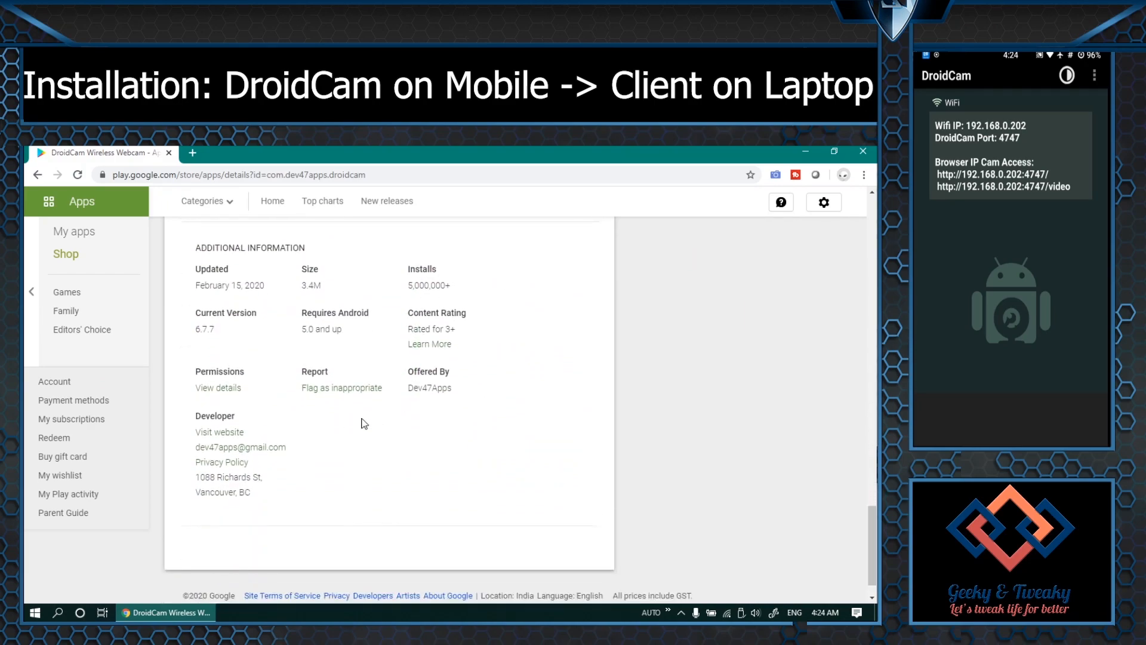
pyautogui.moveTo(219, 432)
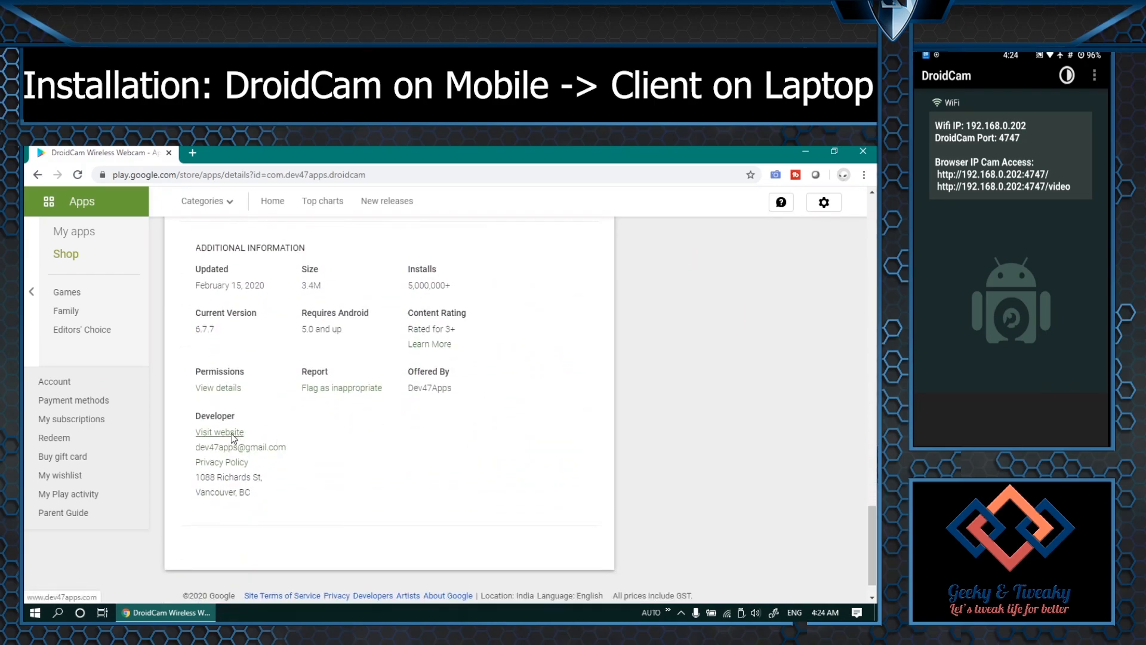
# Download DroidCam Client v6.0.1 for Windows from the Dev47Apps website.
pyautogui.click(219, 431)
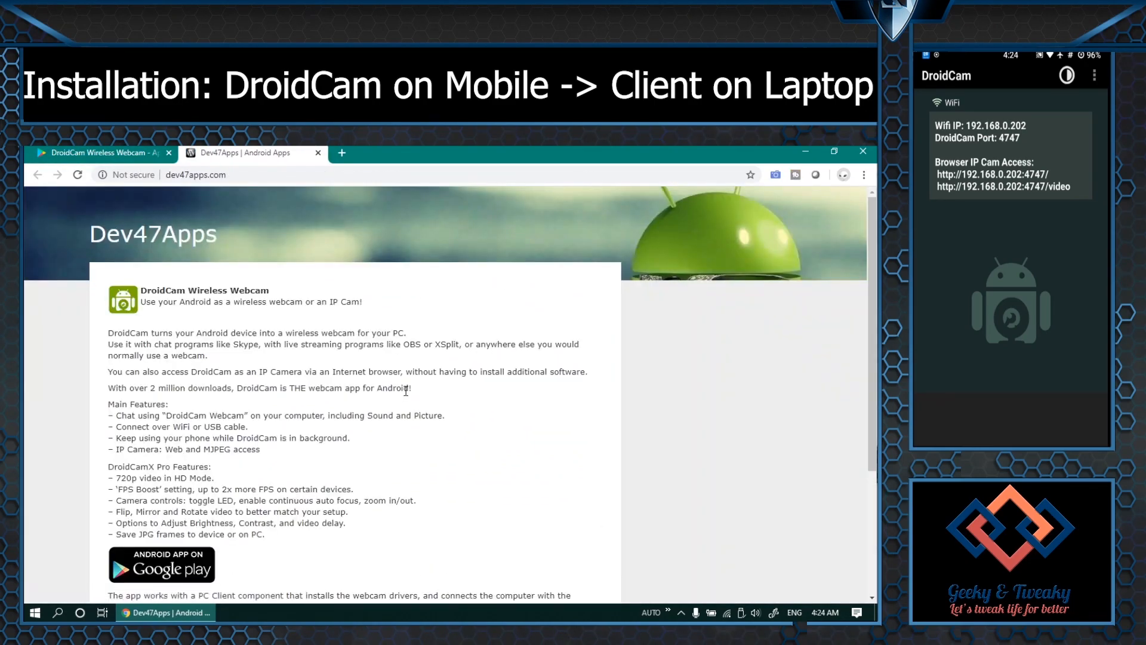
pyautogui.moveTo(382, 401)
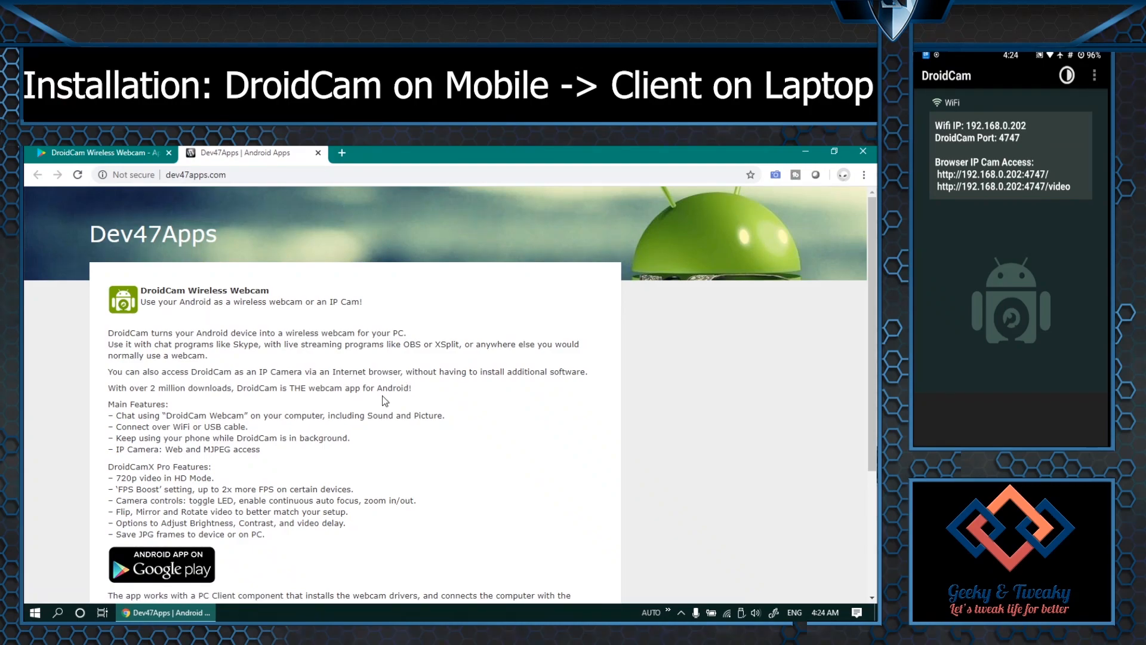
pyautogui.scroll(-3)
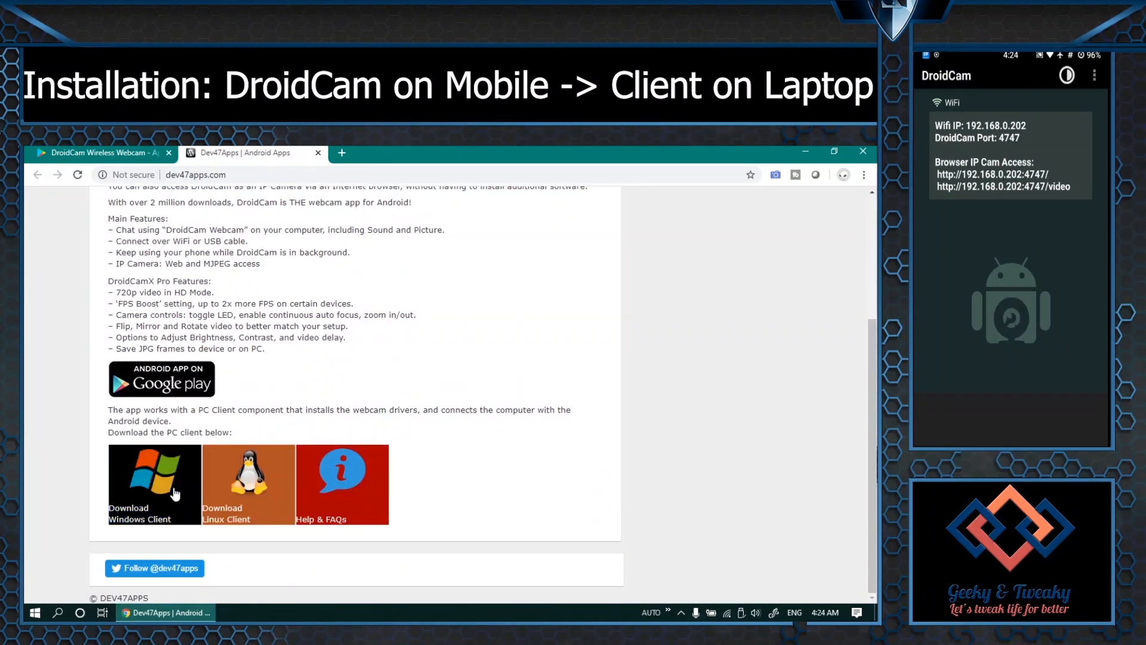
pyautogui.click(154, 482)
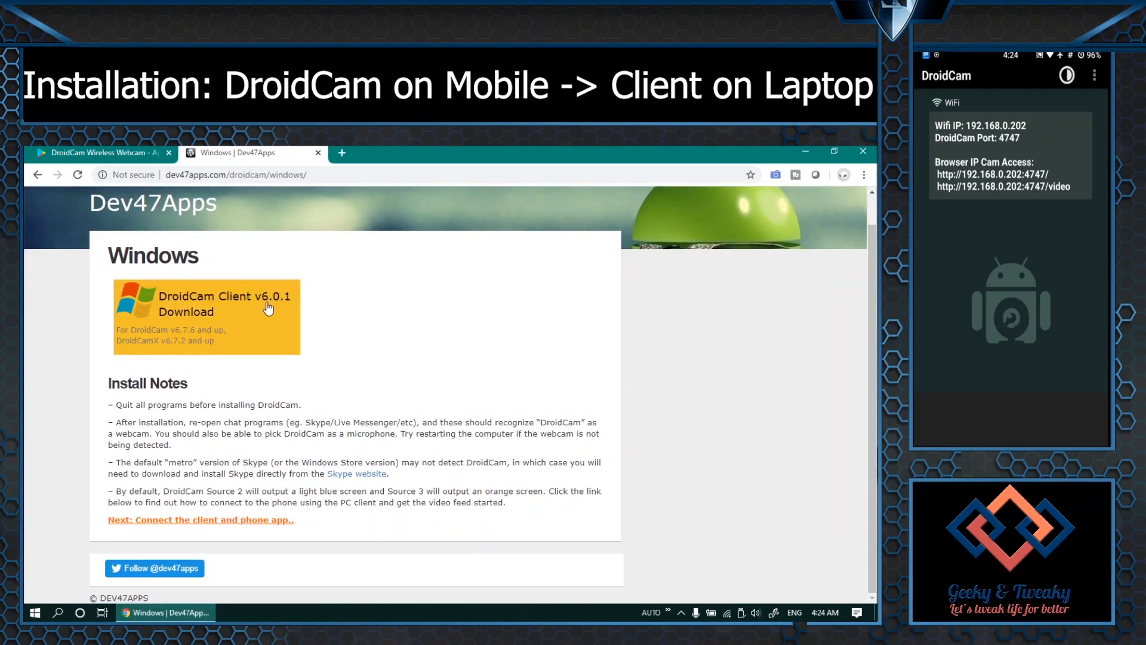
pyautogui.click(205, 304)
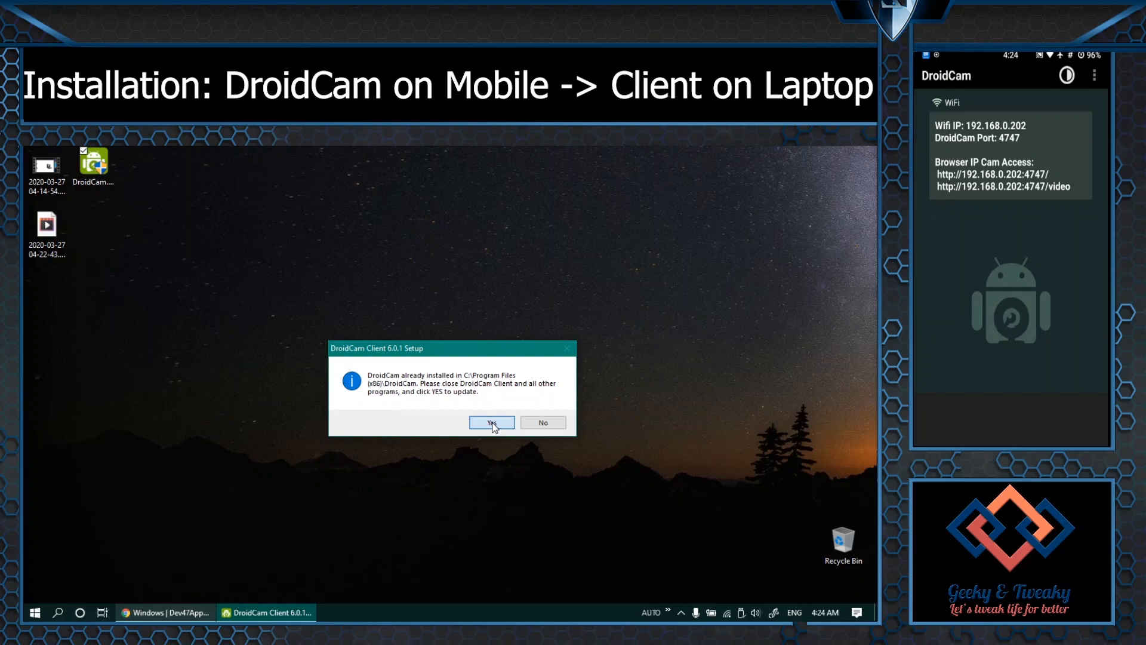
# Update DroidCam to 6.0.1, choose to reboot manually later, and finish setup.
pyautogui.click(490, 422)
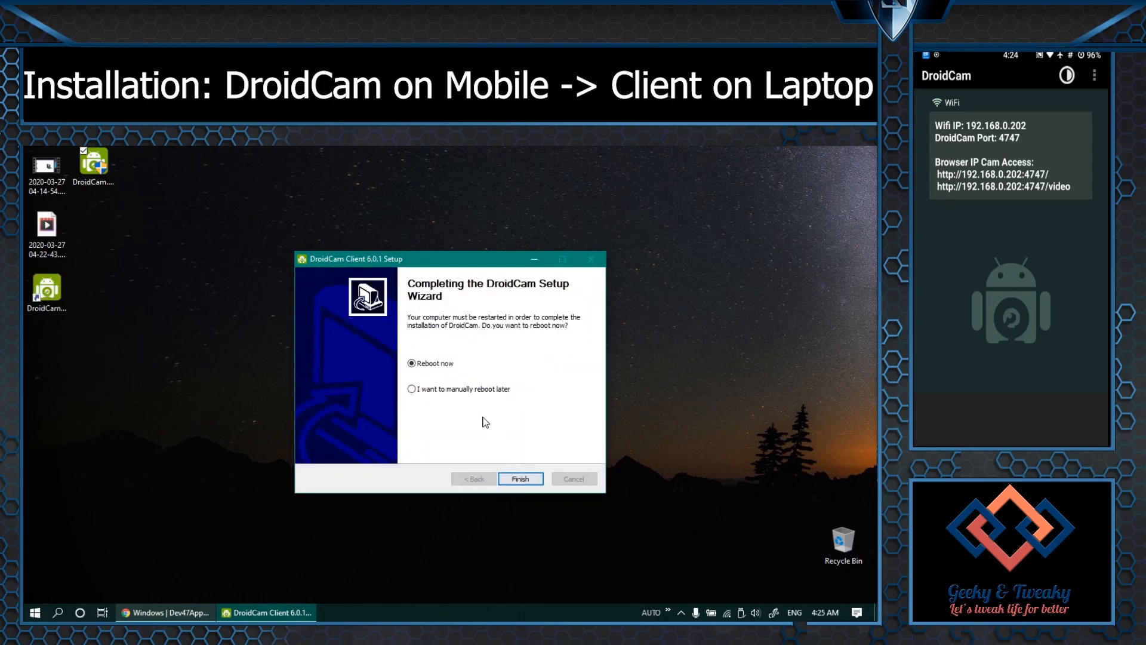
pyautogui.click(413, 388)
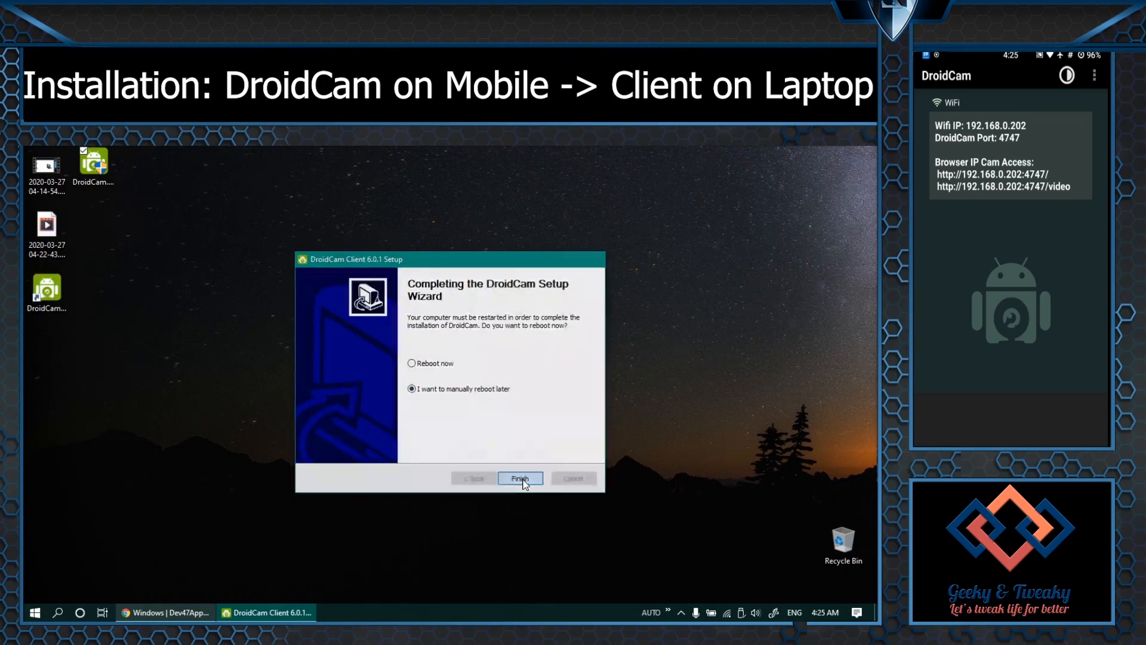
pyautogui.click(519, 478)
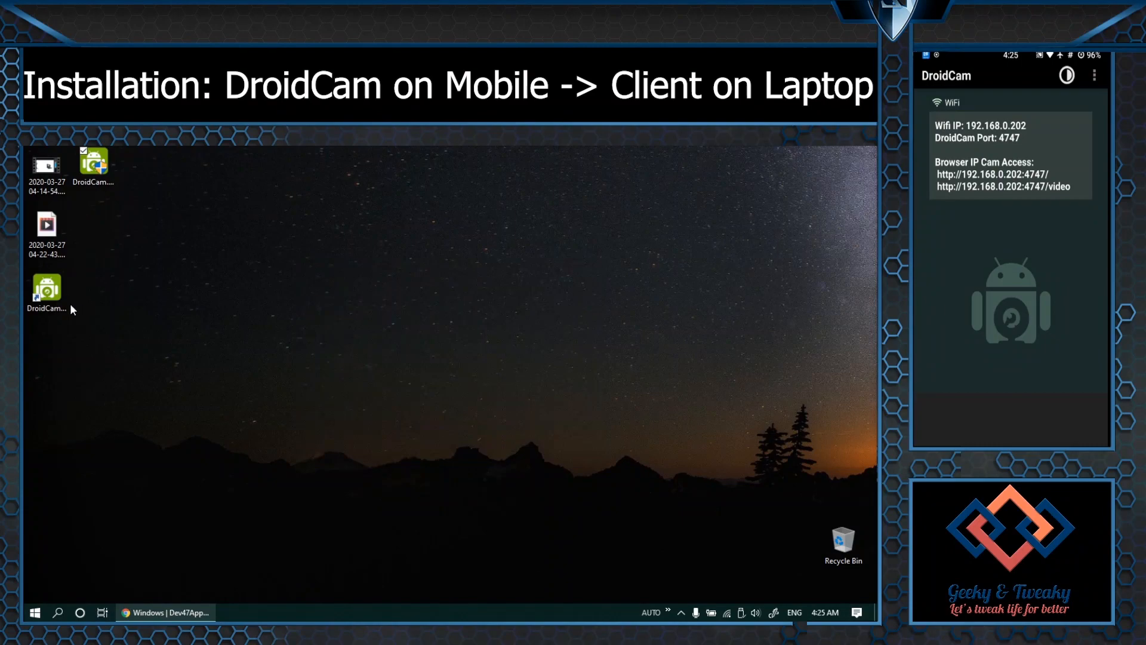
pyautogui.click(46, 291)
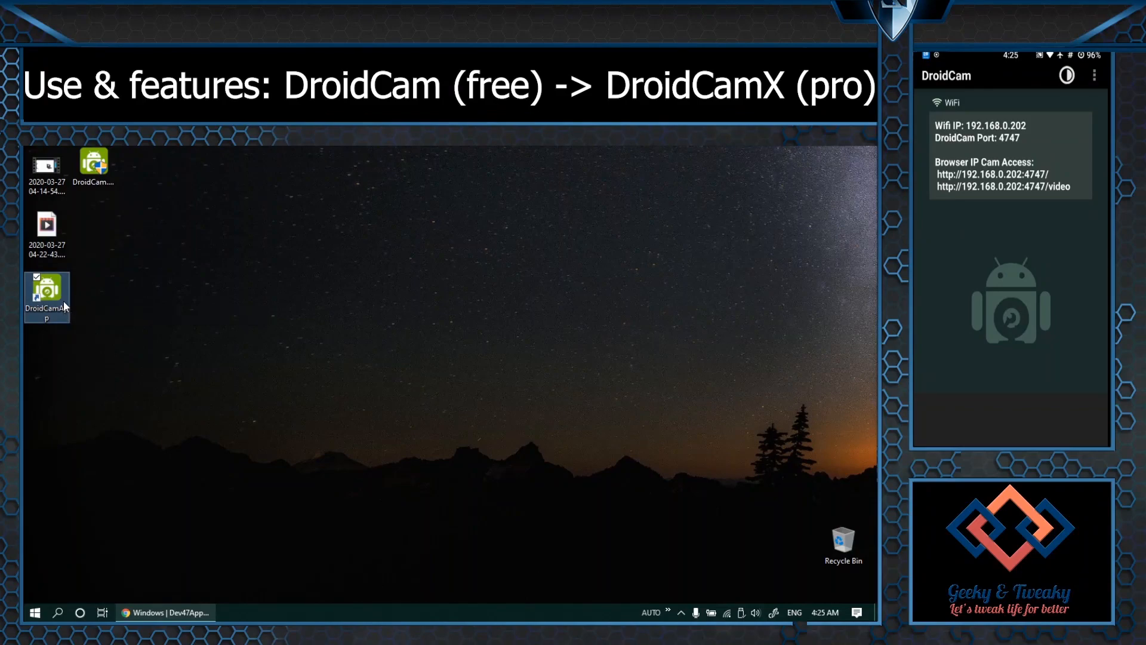
# Launch the DroidCamApp client and check the Device IP 192.168.0.202, port 4747.
pyautogui.doubleClick(46, 296)
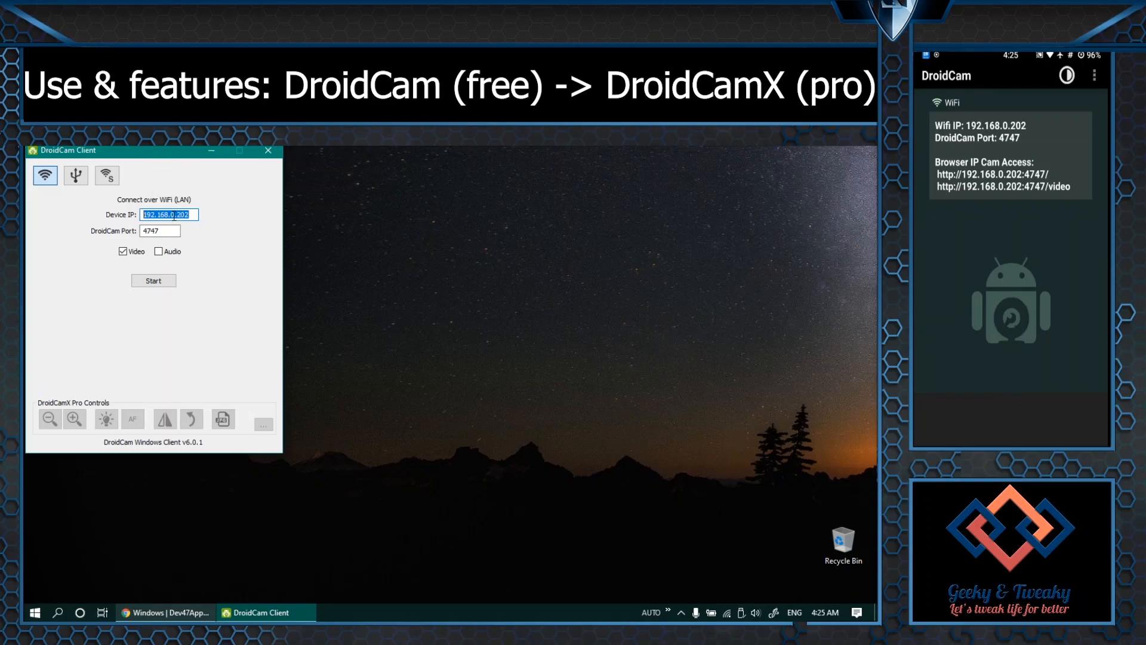
pyautogui.click(168, 215)
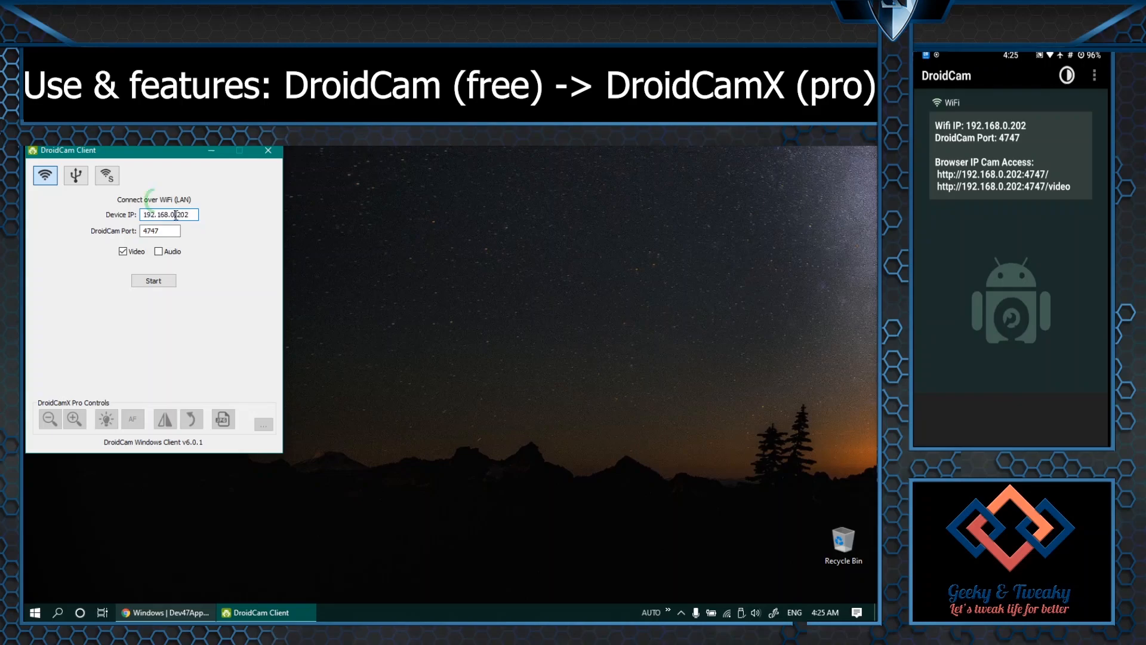
pyautogui.tripleClick(168, 214)
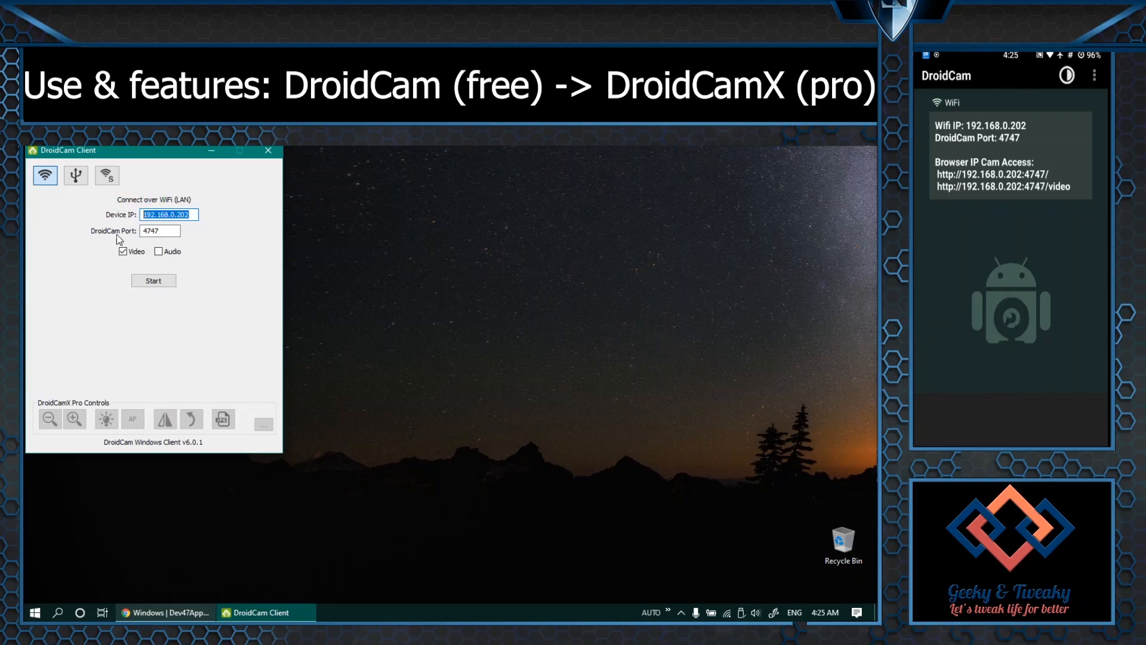
pyautogui.moveTo(88, 261)
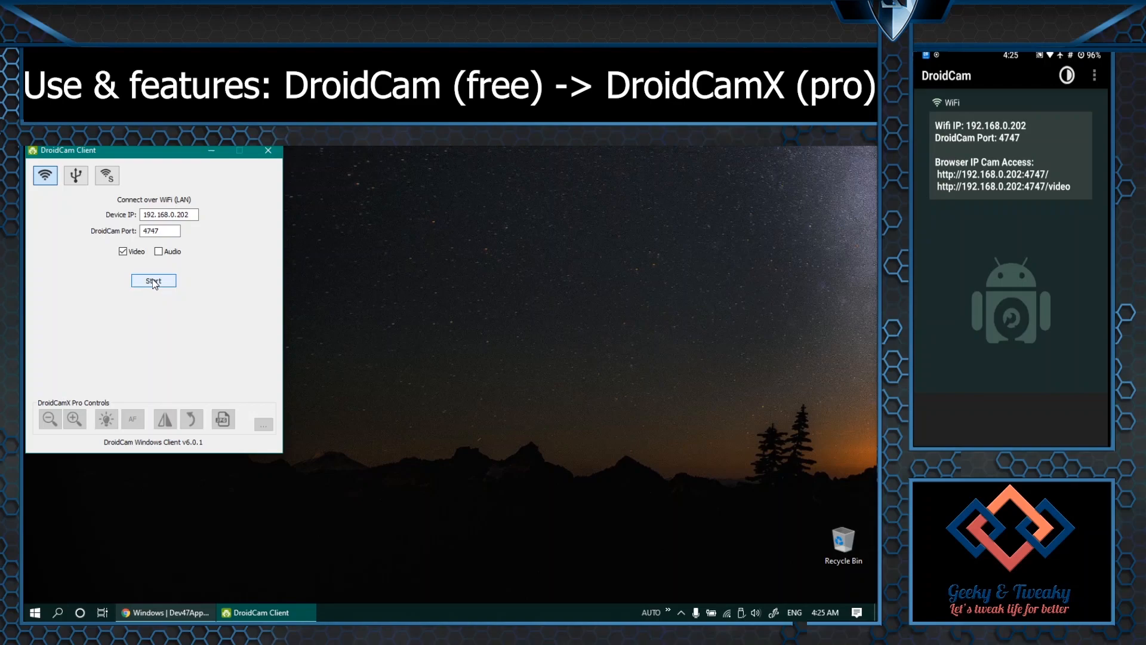
# Start the WiFi stream, pop the video out to its own window, then close it.
pyautogui.click(153, 281)
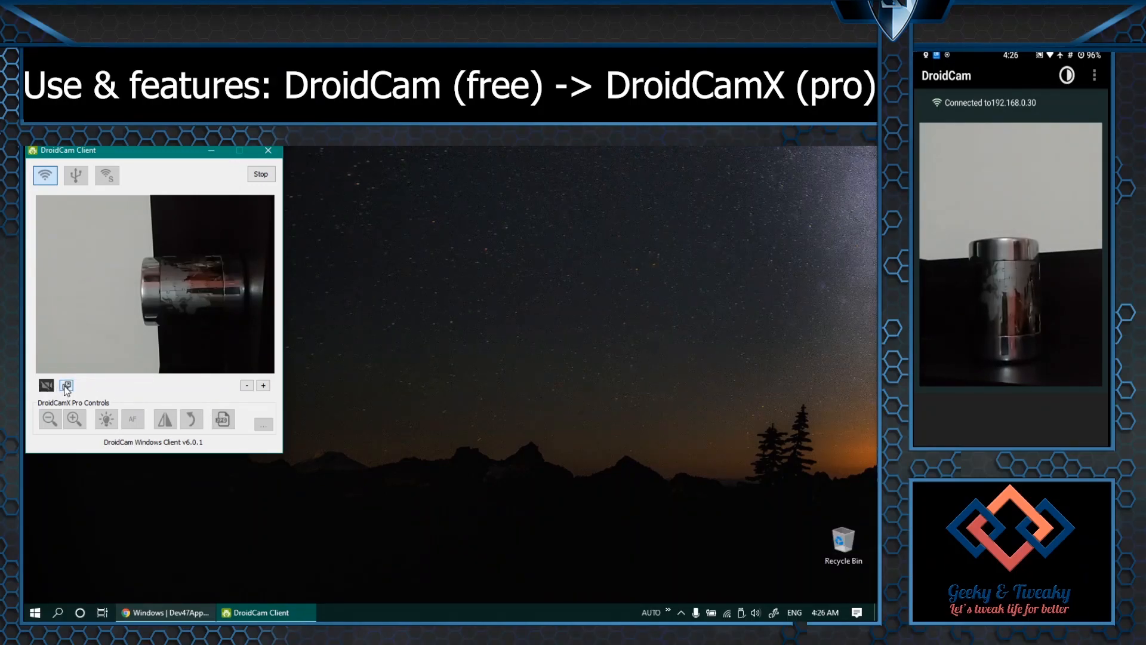
pyautogui.click(66, 386)
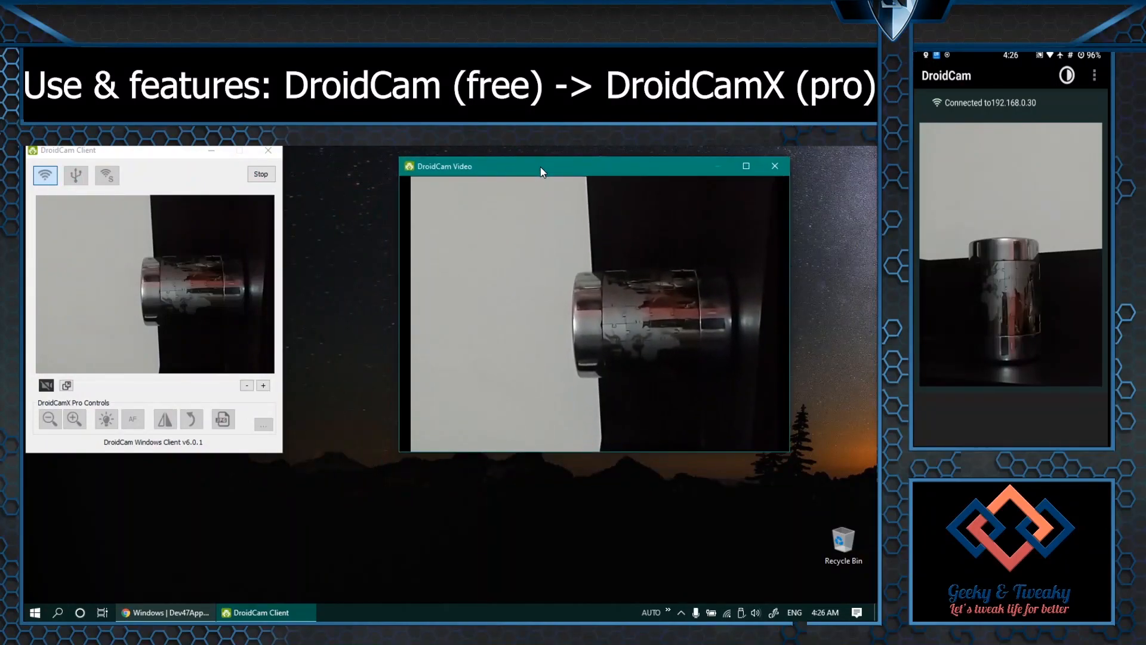
pyautogui.moveTo(530, 179)
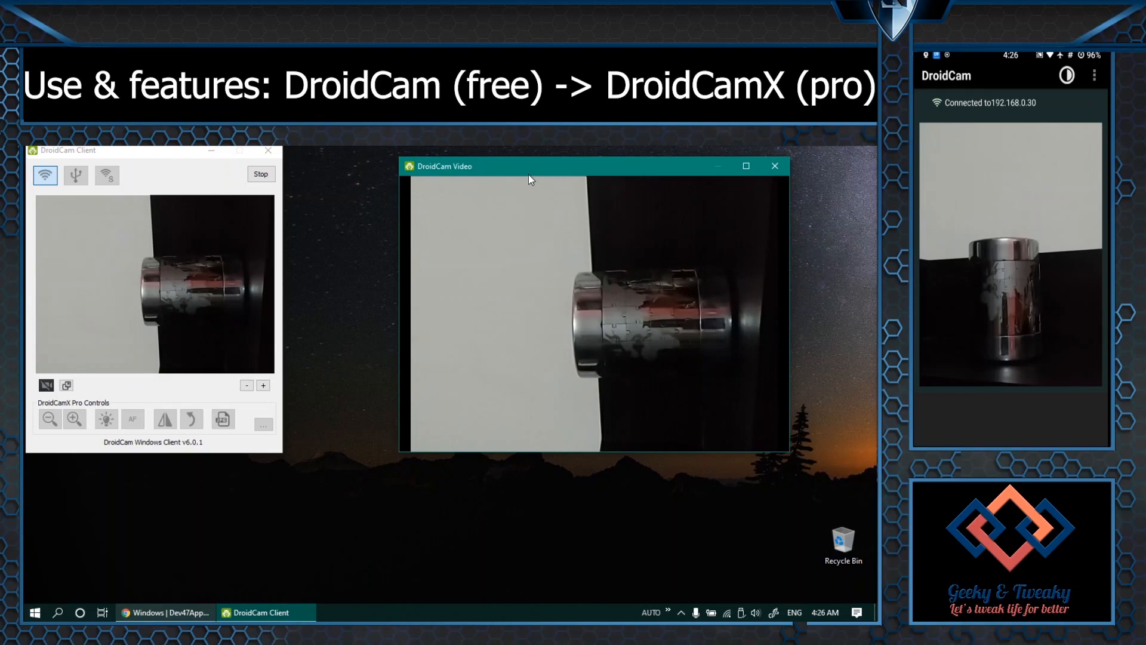
pyautogui.click(774, 166)
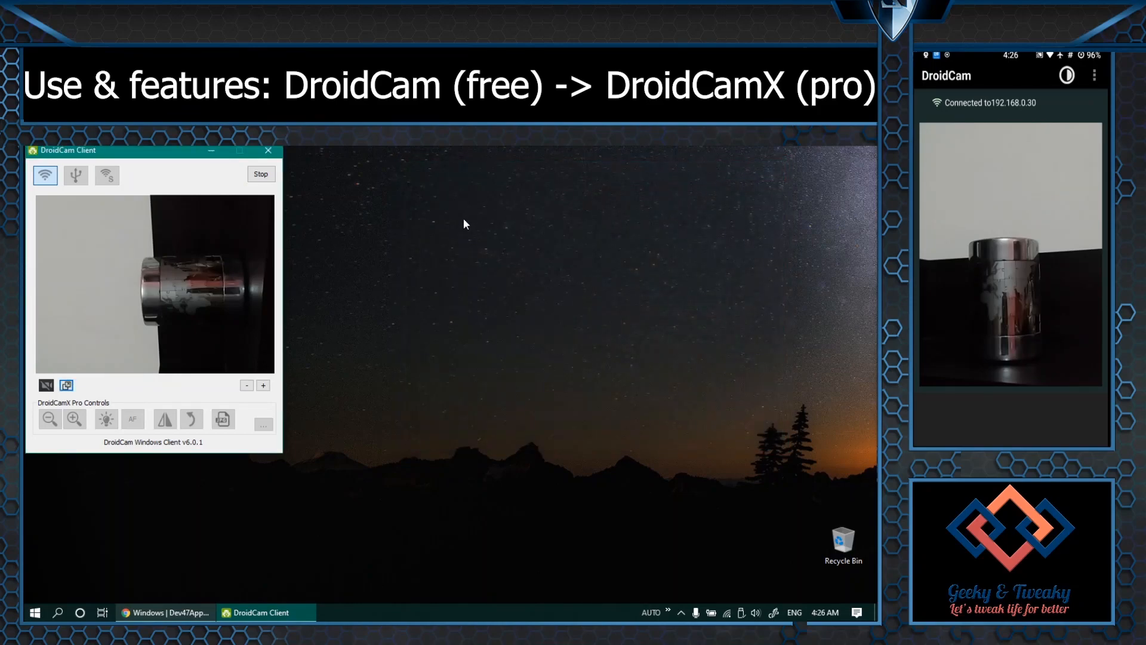
# Stop the WiFi stream, switch the client to USB, and stop the USB stream.
pyautogui.click(260, 173)
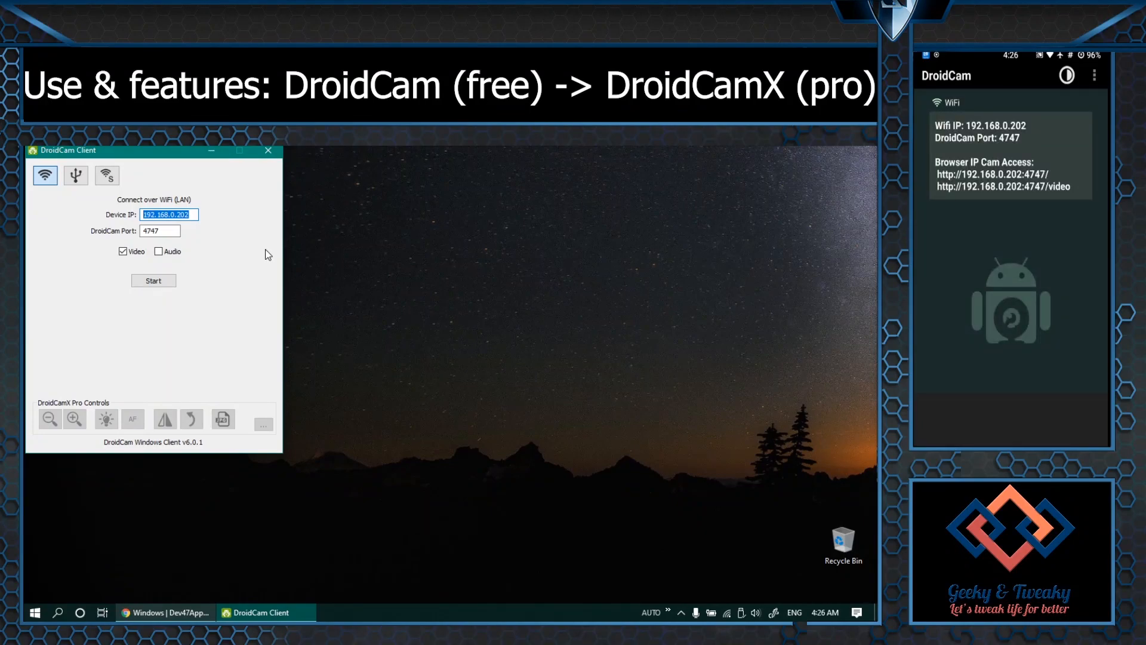
pyautogui.moveTo(75, 175)
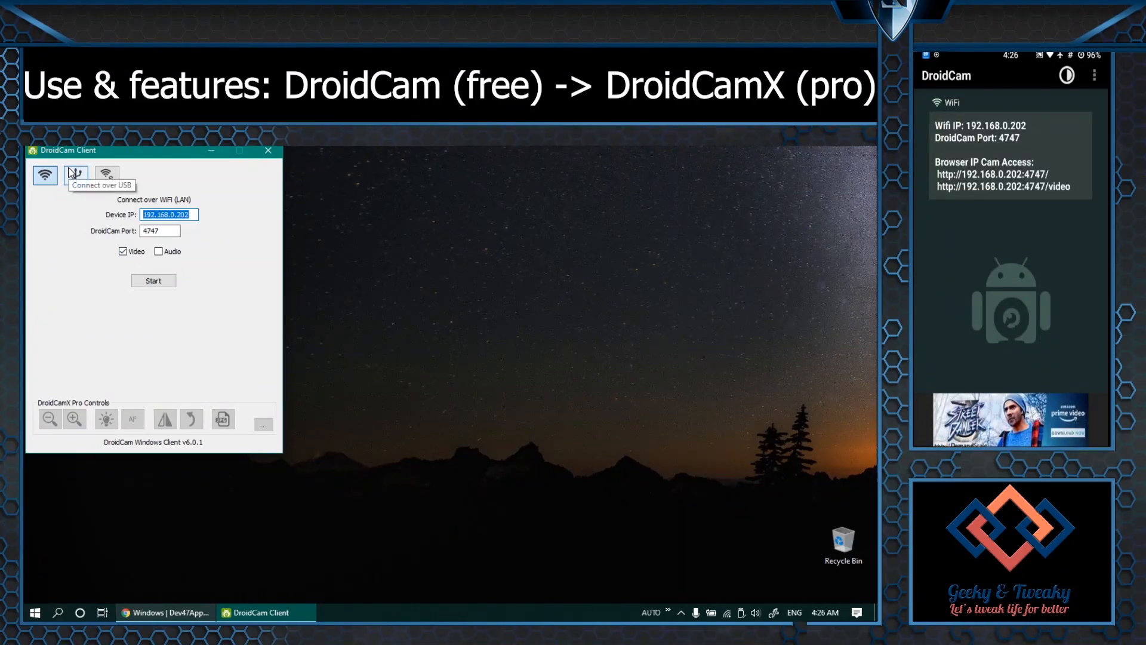
pyautogui.click(75, 175)
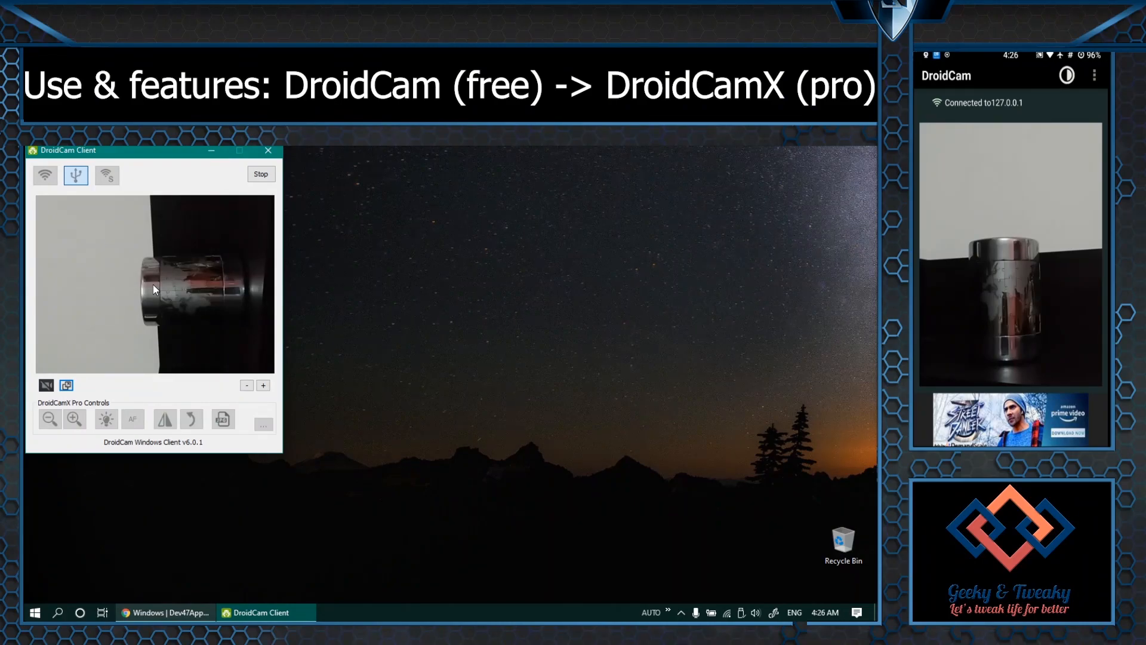
pyautogui.click(66, 385)
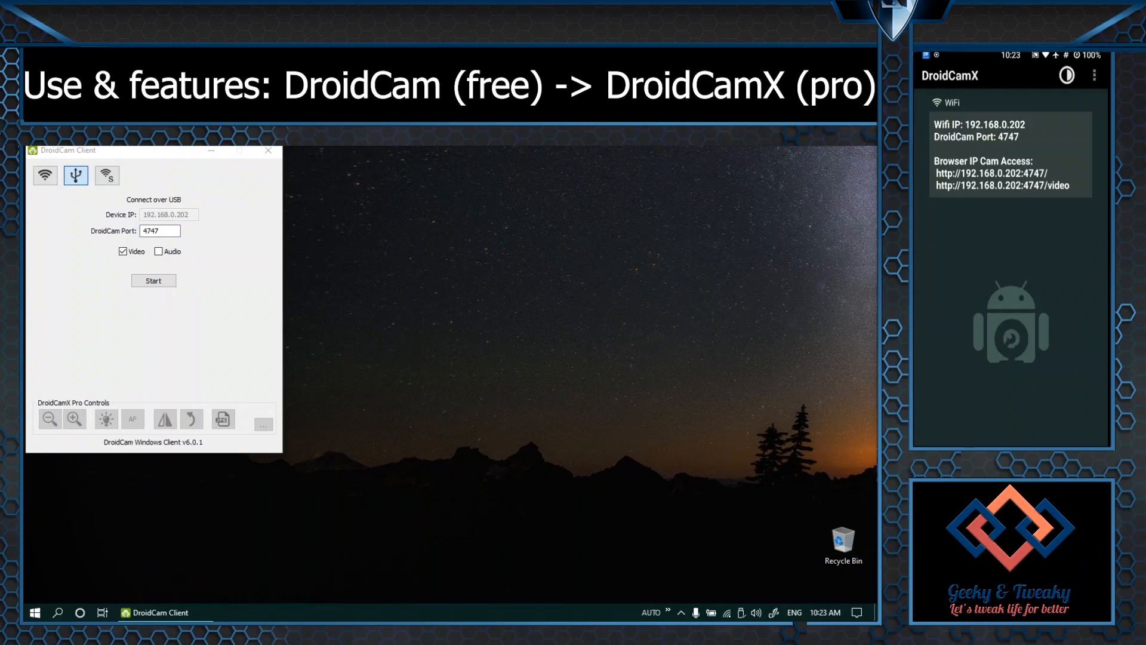
pyautogui.moveTo(173, 294)
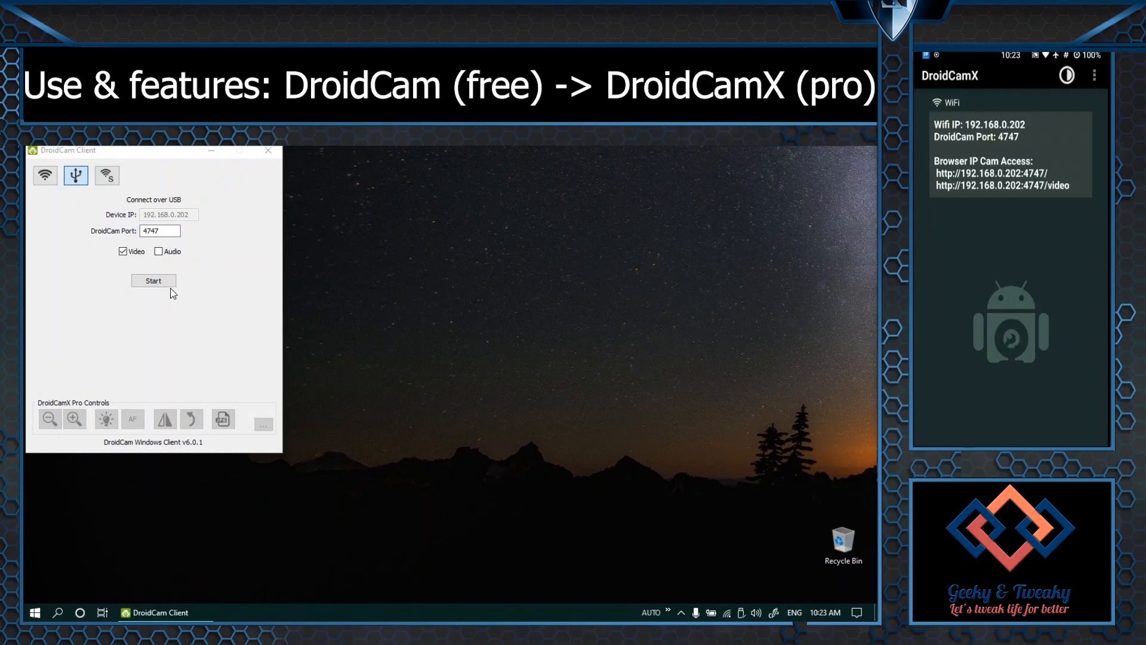
# Start the USB stream, zoom the phone camera in twice and turn on the flash.
pyautogui.click(153, 280)
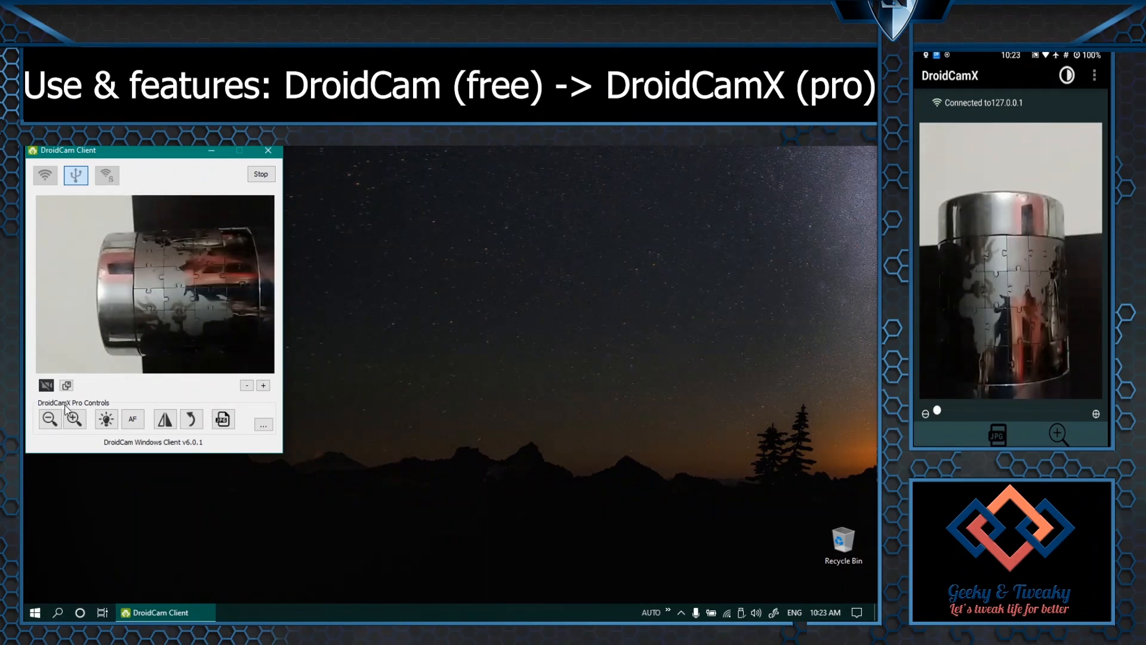
pyautogui.click(73, 418)
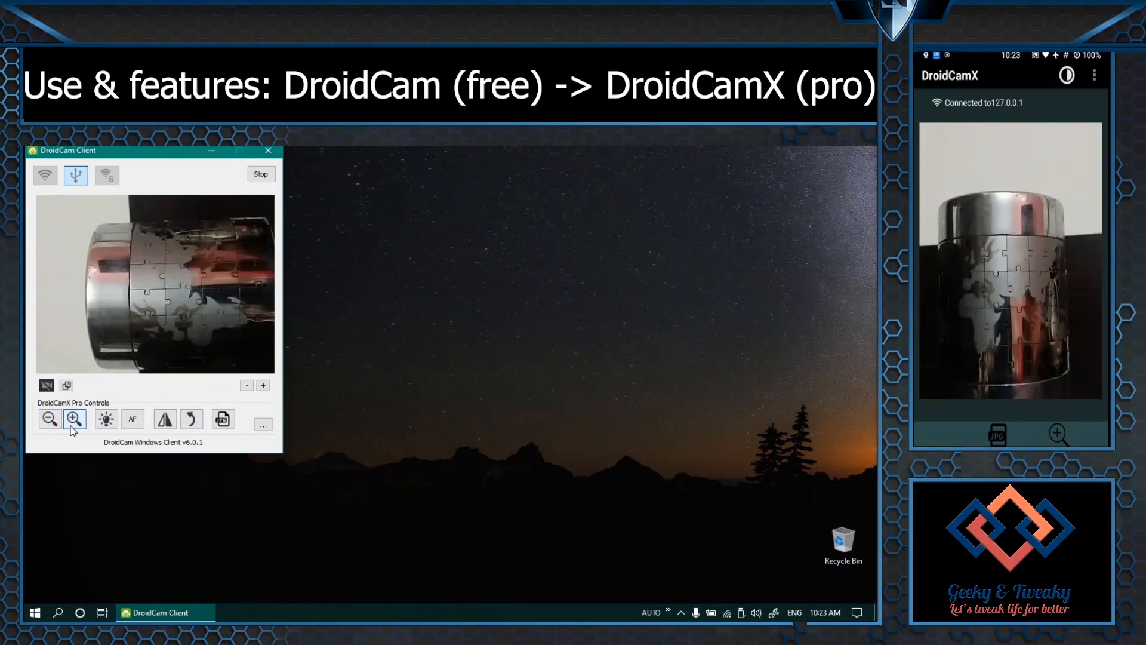
pyautogui.click(49, 418)
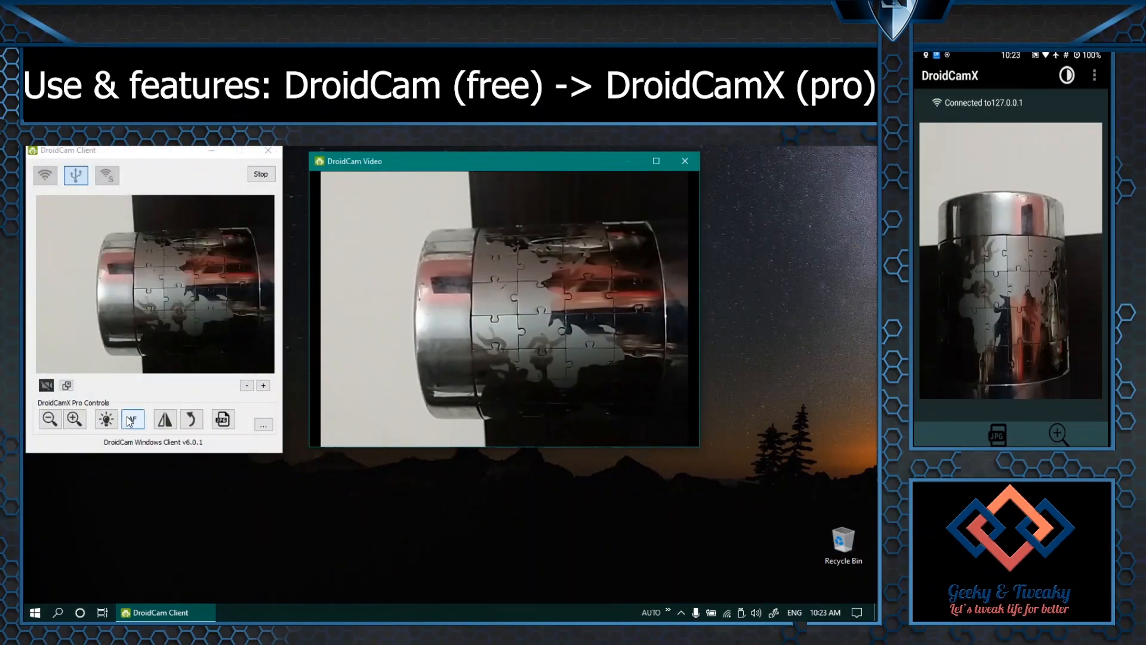
pyautogui.moveTo(105, 418)
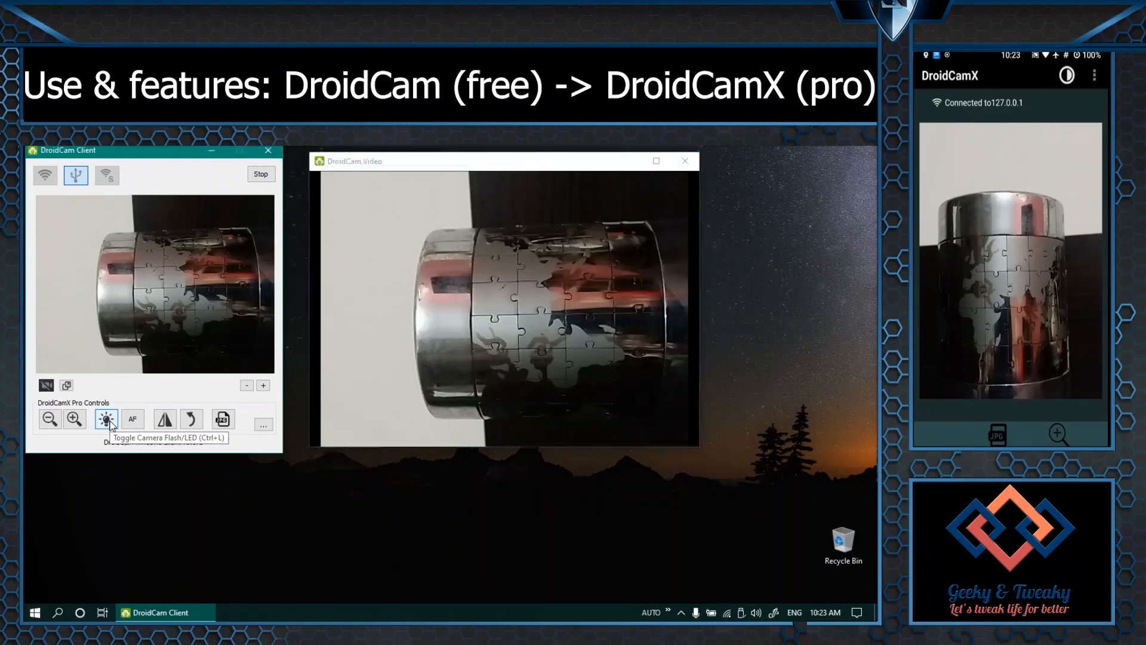
pyautogui.click(105, 418)
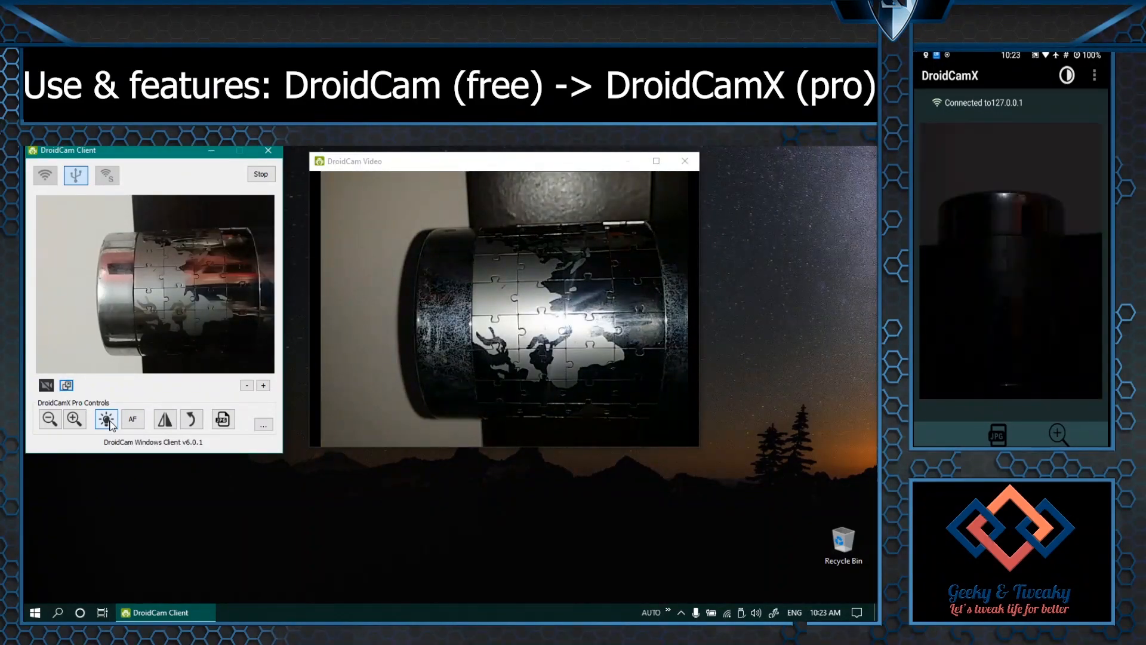
pyautogui.moveTo(132, 418)
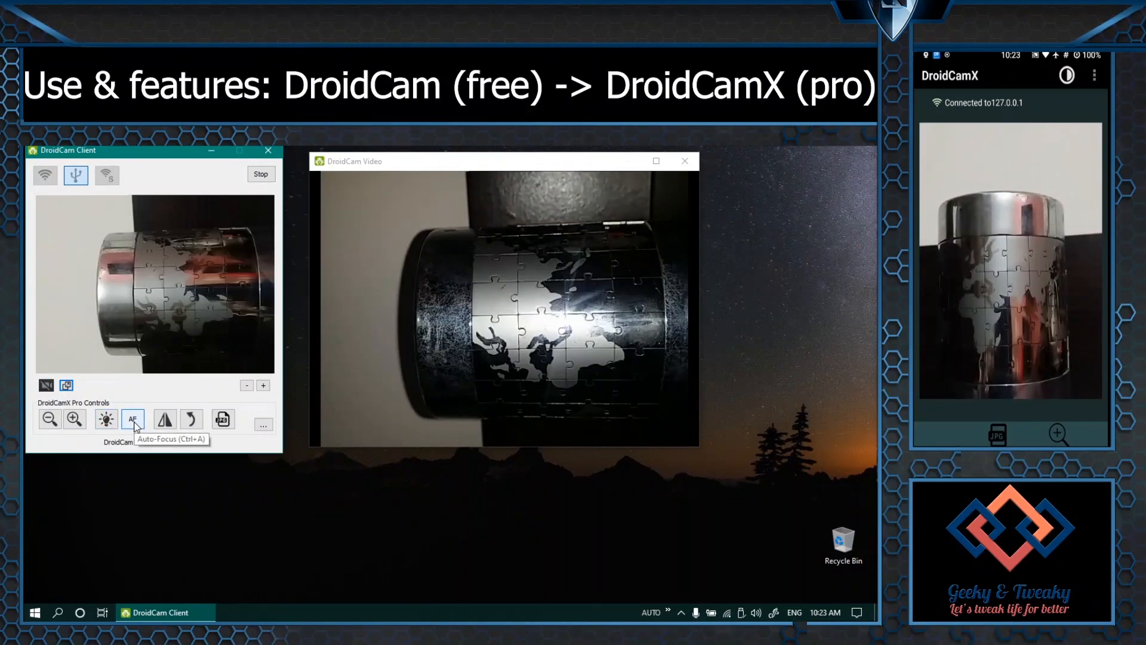
# Refocus the camera, mirror the image and save a snapshot to the Desktop.
pyautogui.click(132, 418)
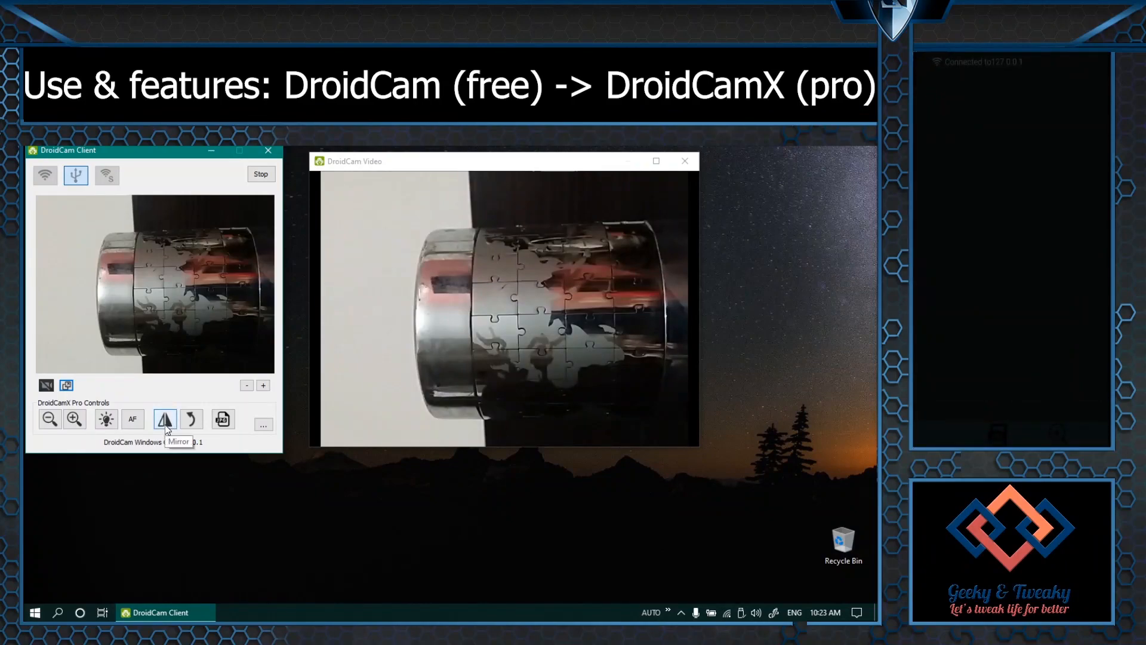
pyautogui.click(191, 418)
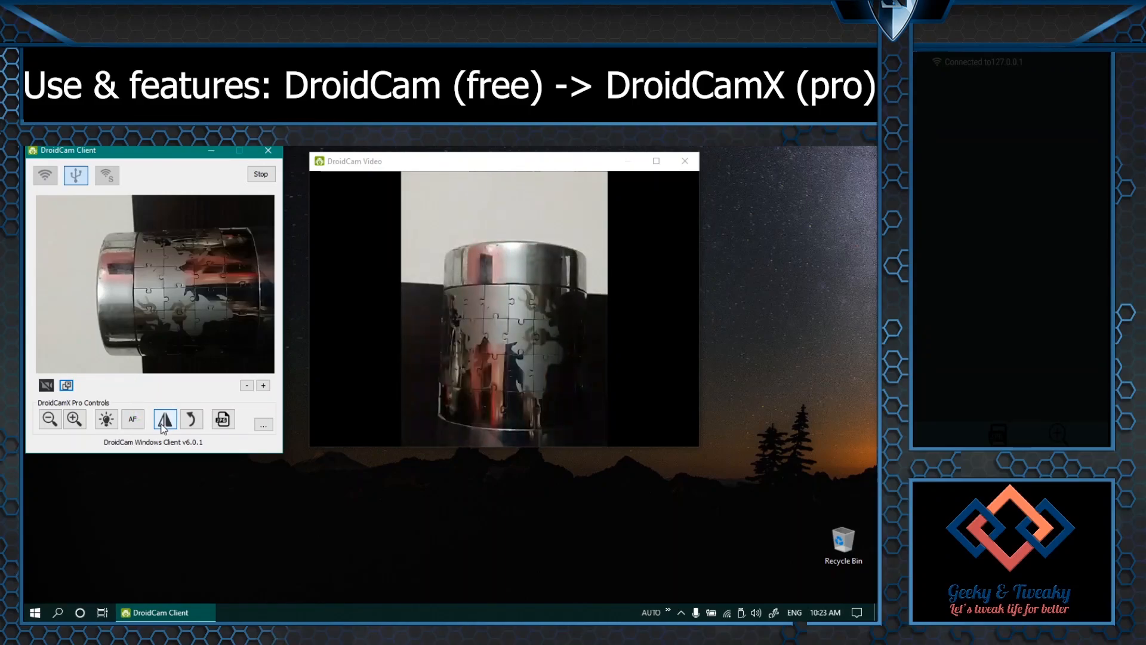
pyautogui.moveTo(223, 419)
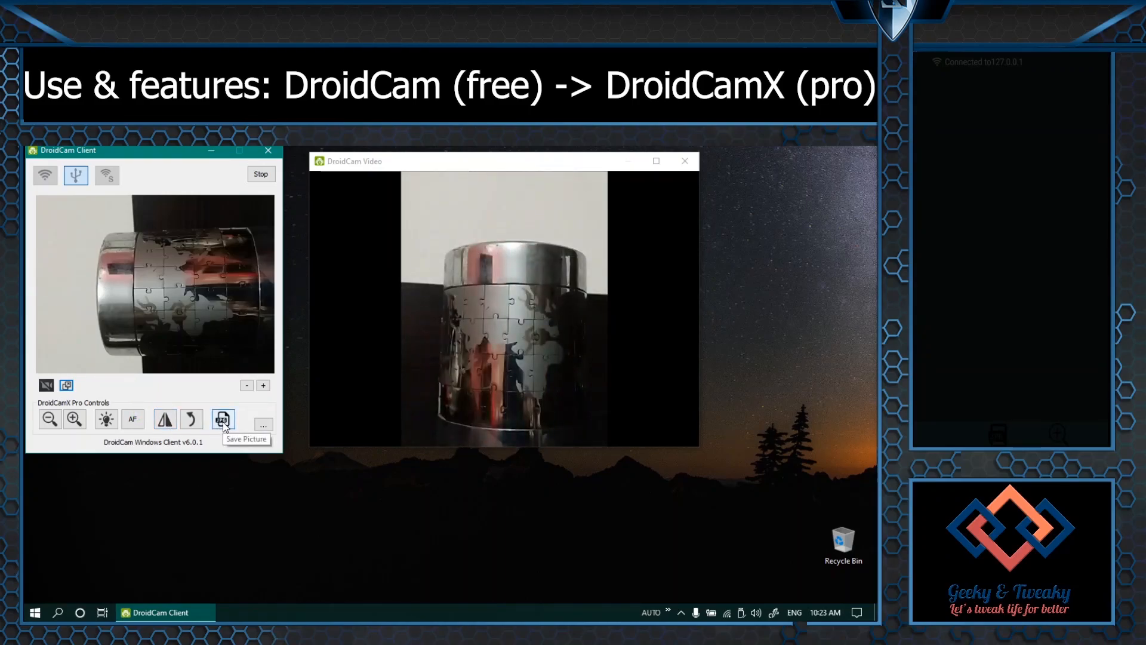
pyautogui.click(222, 418)
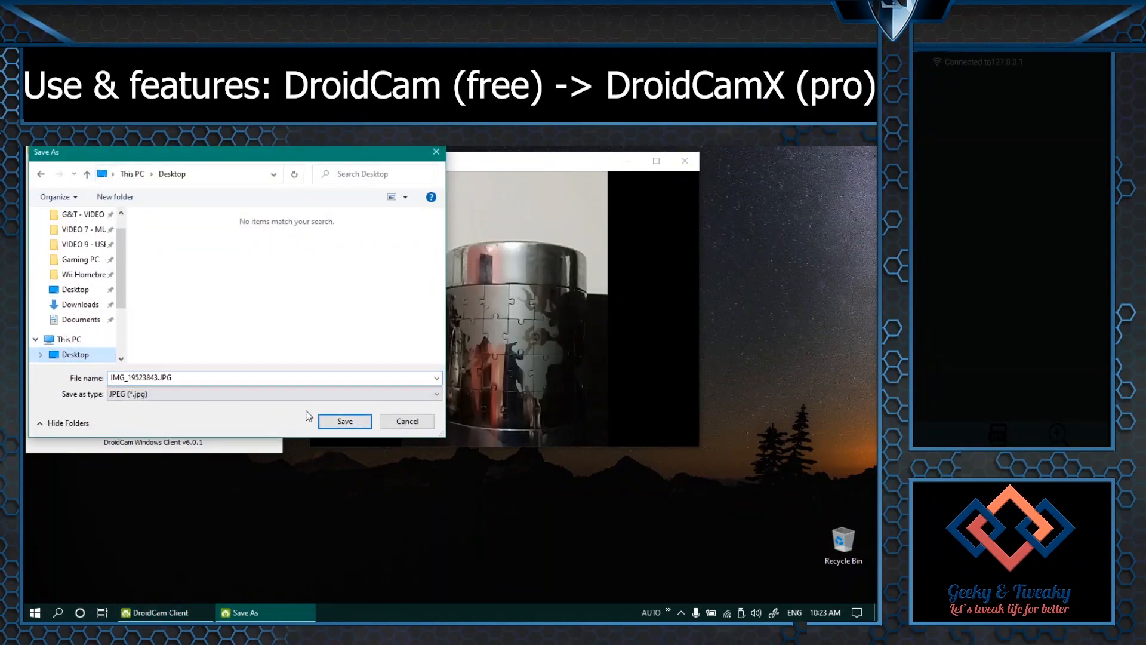
pyautogui.click(343, 421)
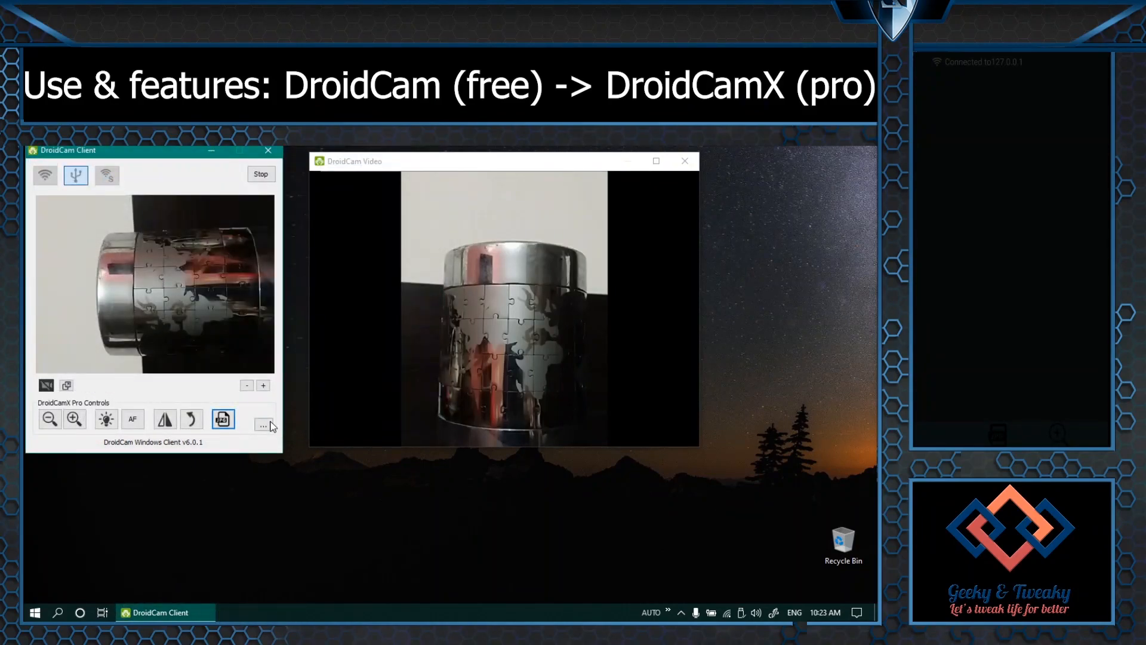
pyautogui.click(263, 424)
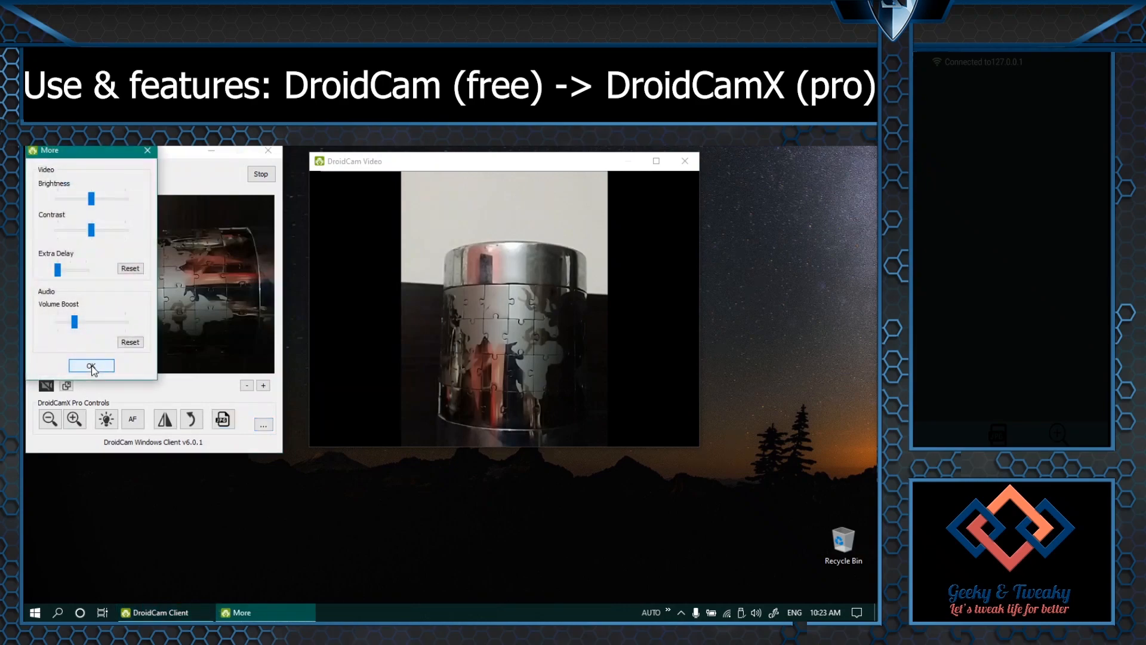
pyautogui.moveTo(84, 272)
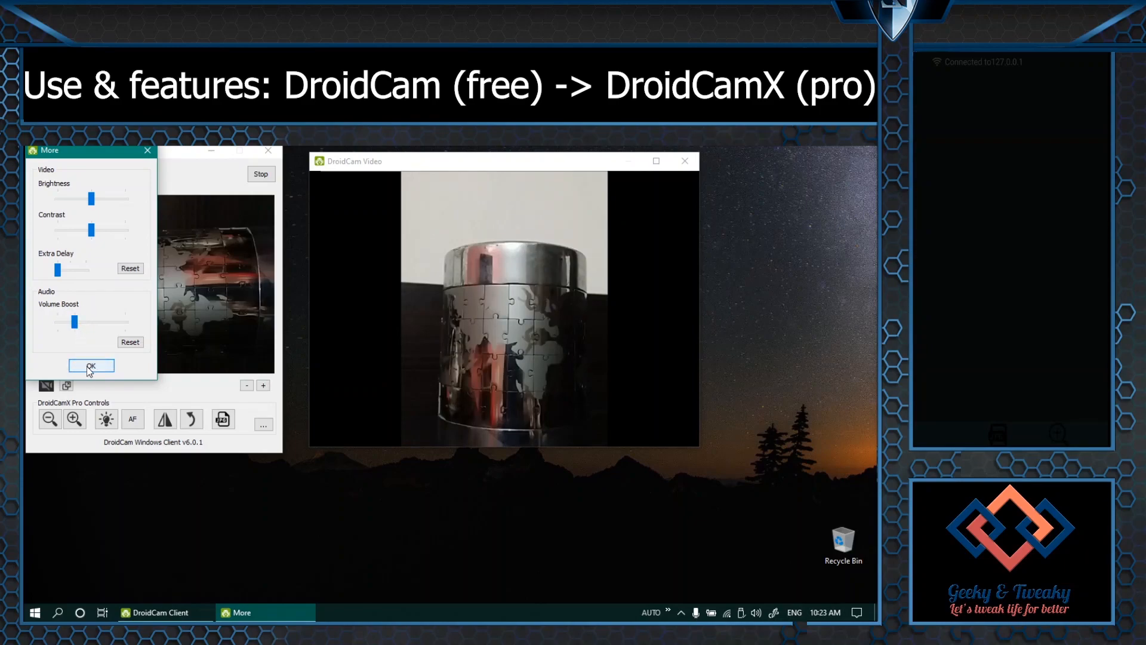
pyautogui.click(91, 365)
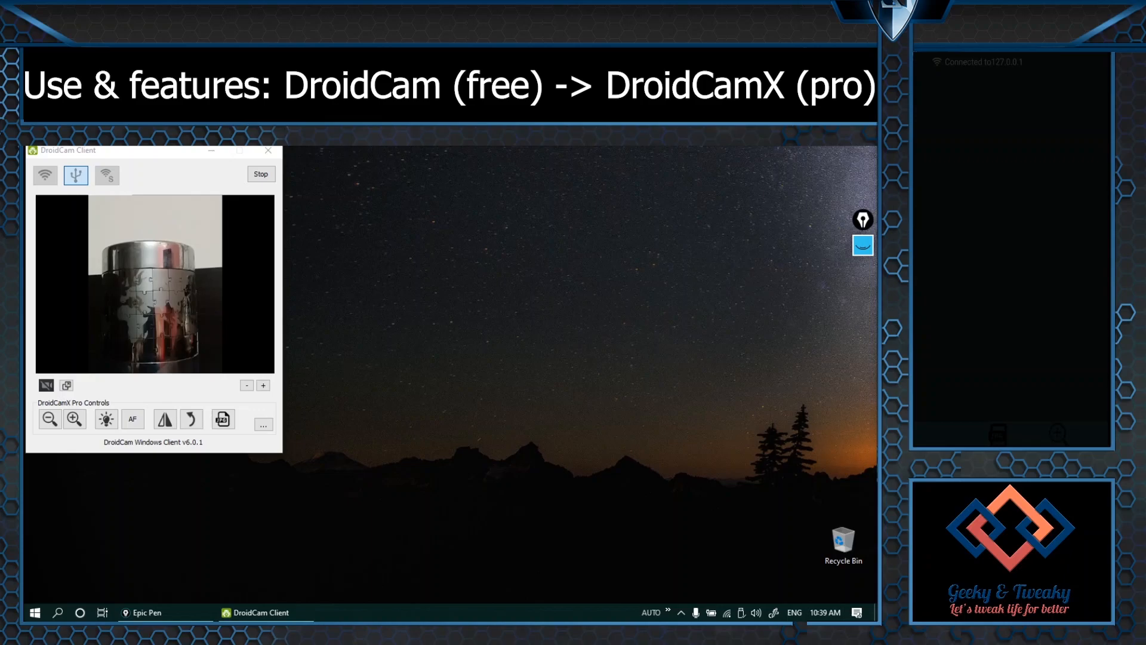
pyautogui.moveTo(856, 288)
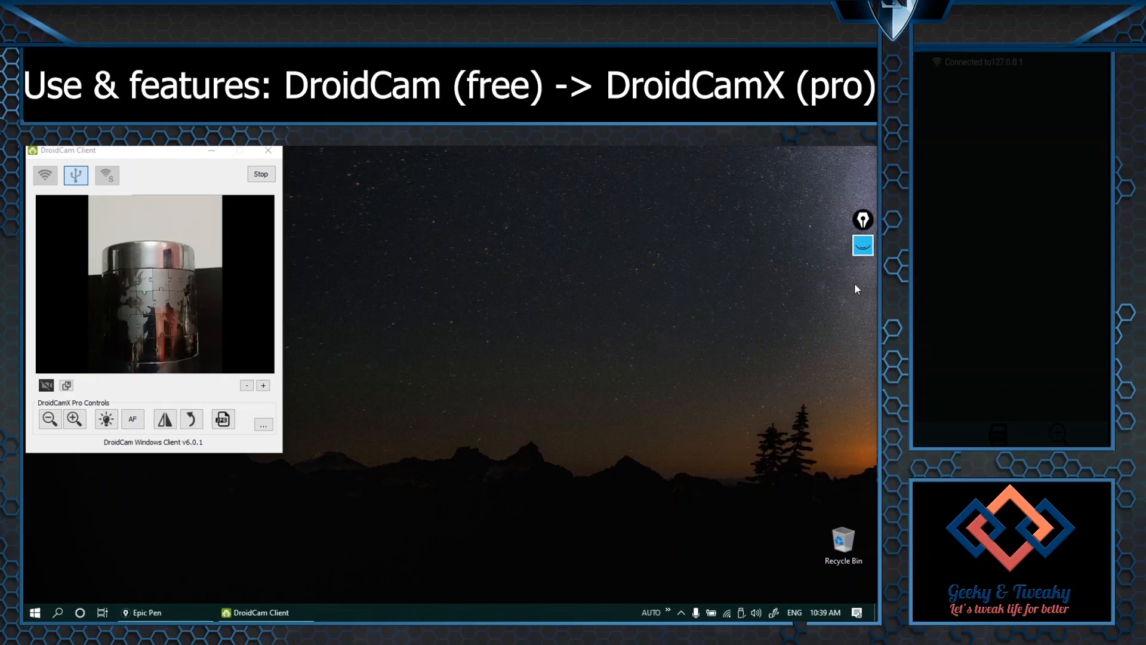